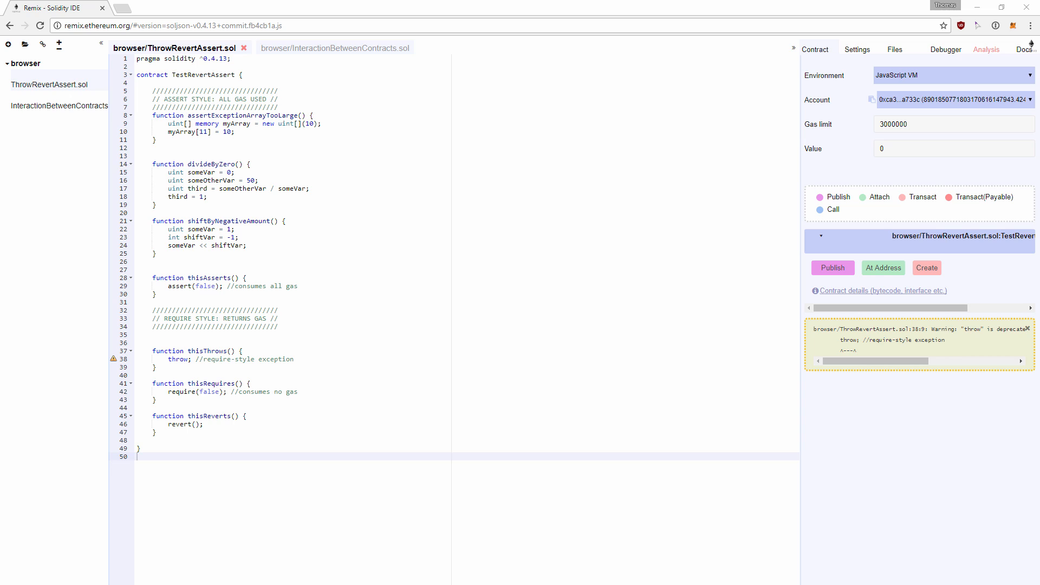
mouse_move(627, 280)
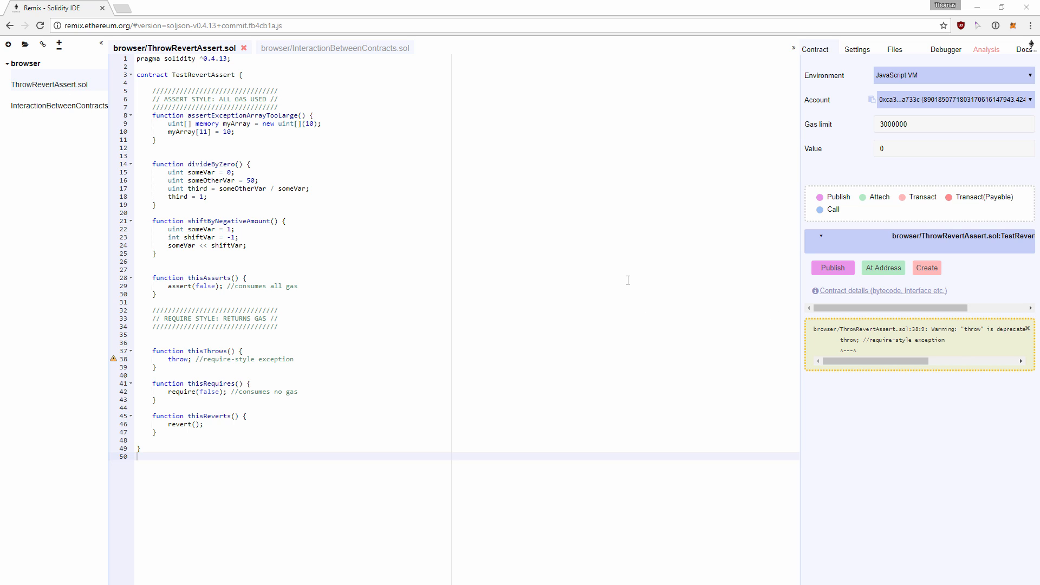
mouse_move(588, 290)
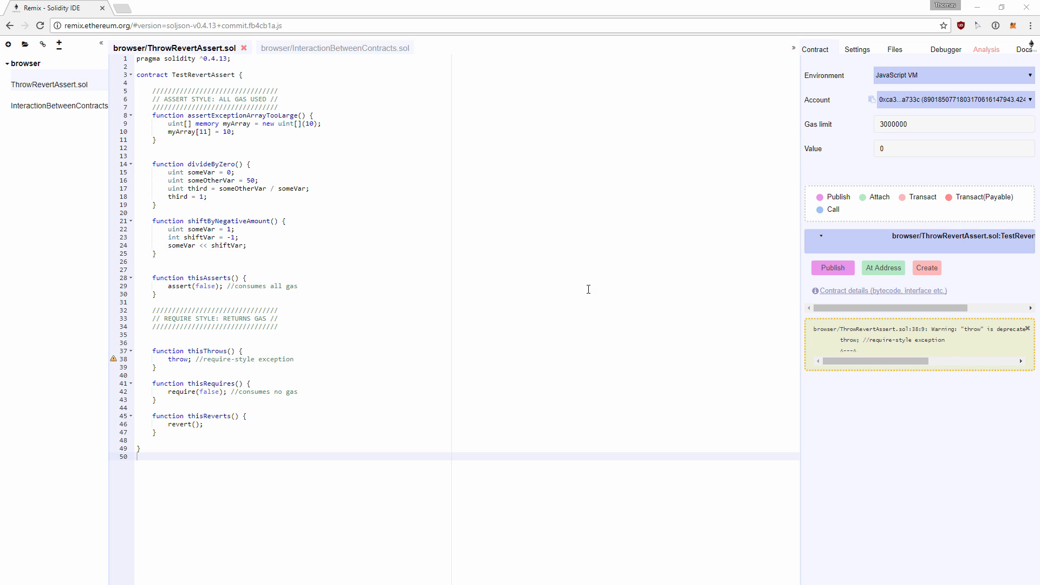
mouse_move(294, 237)
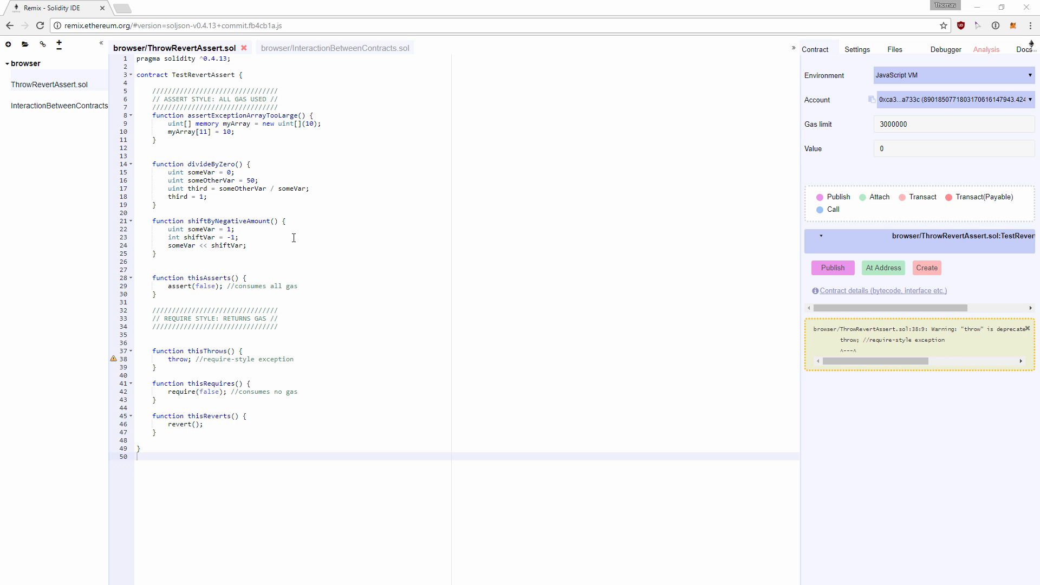
mouse_move(243, 82)
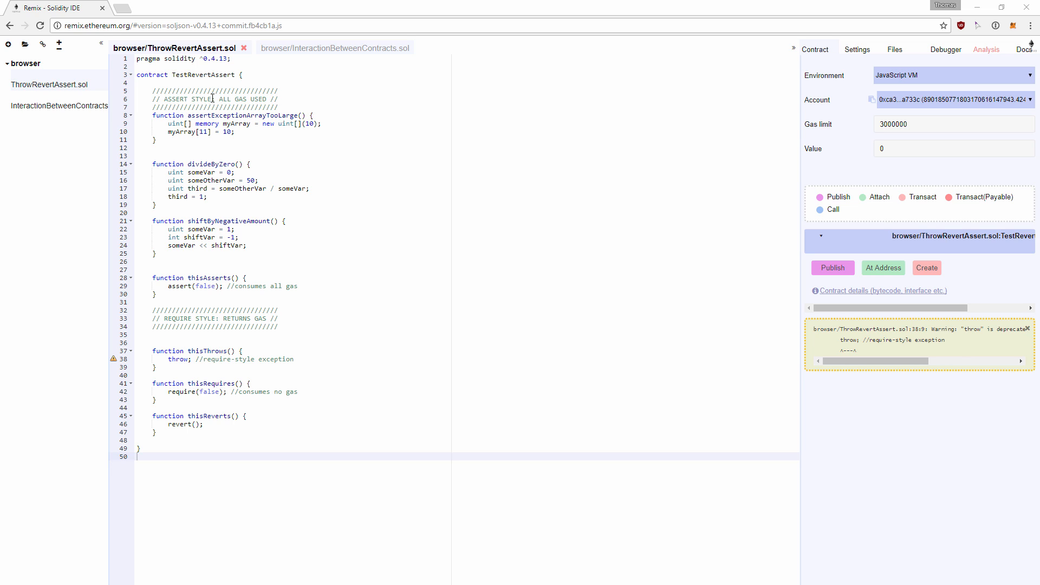
mouse_move(326, 332)
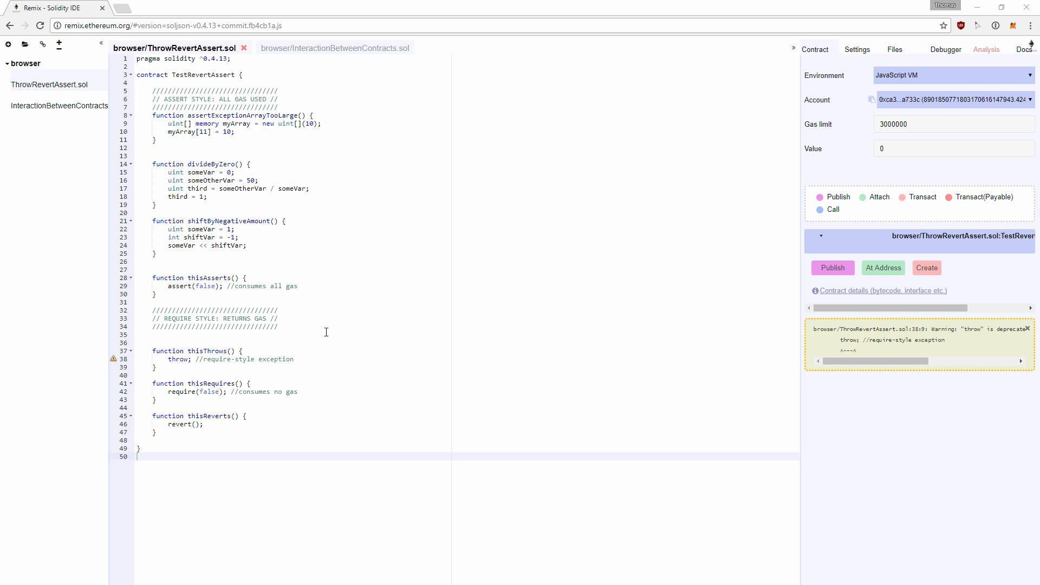
Step: Switch the editor to the InteractionBetweenContracts.sol file tab
left_click(334, 48)
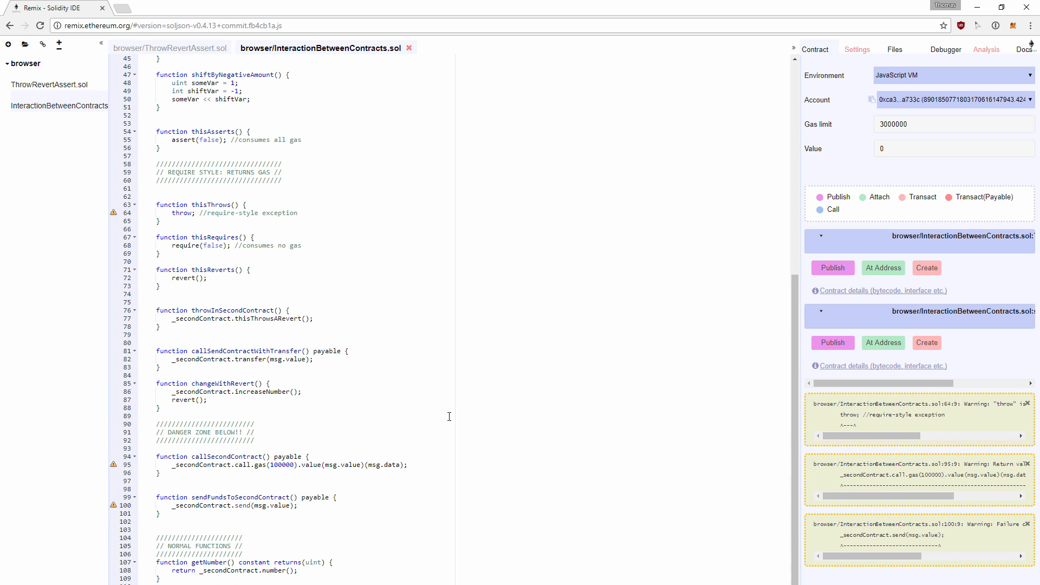
Step: Look over the InteractionBetweenContracts.sol code, then return to ThrowRevertAssert.sol
scroll("up", 3)
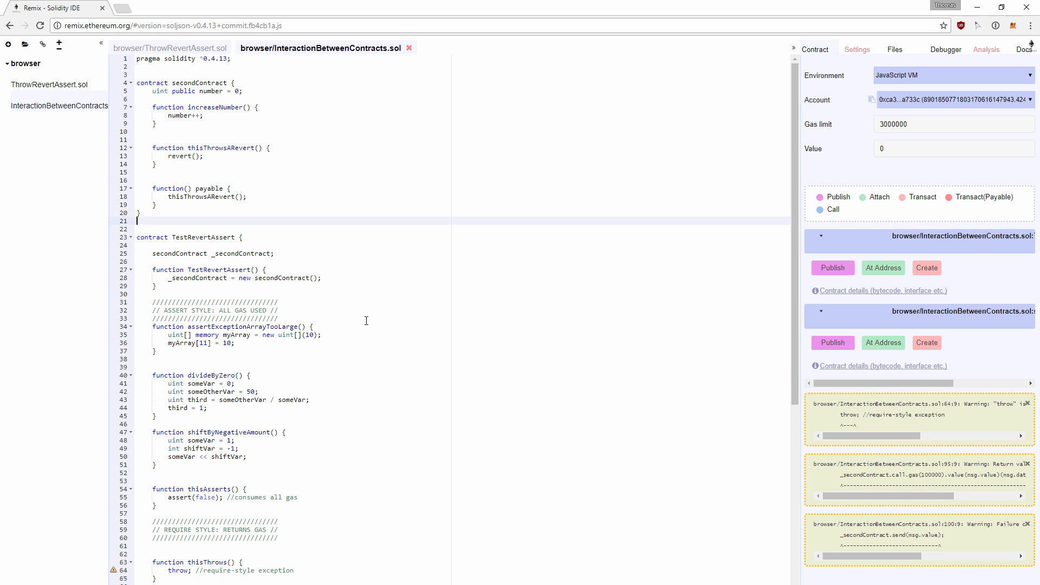
left_click(170, 48)
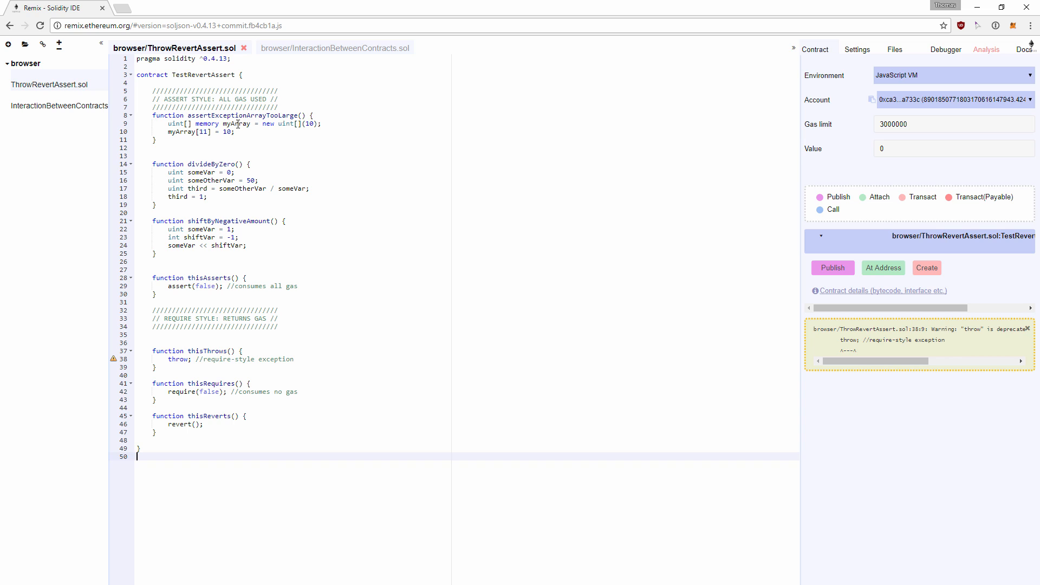
left_click(247, 123)
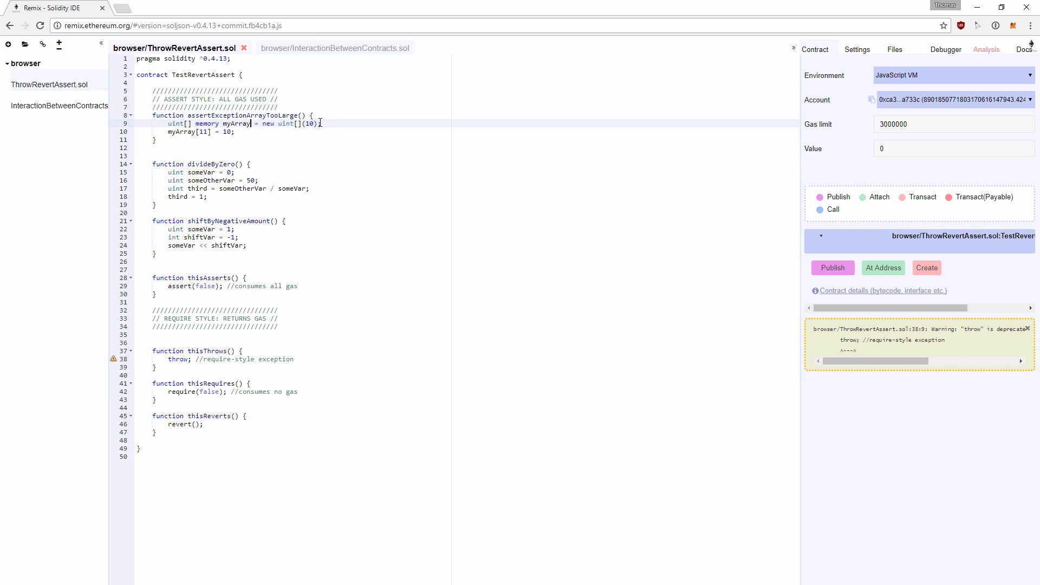
left_click(202, 132)
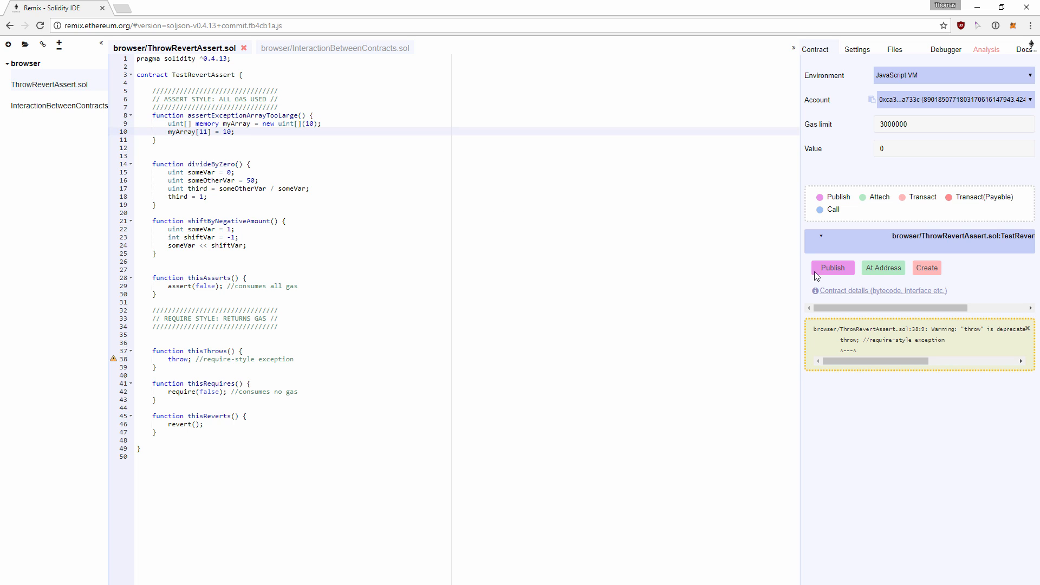
mouse_move(927, 268)
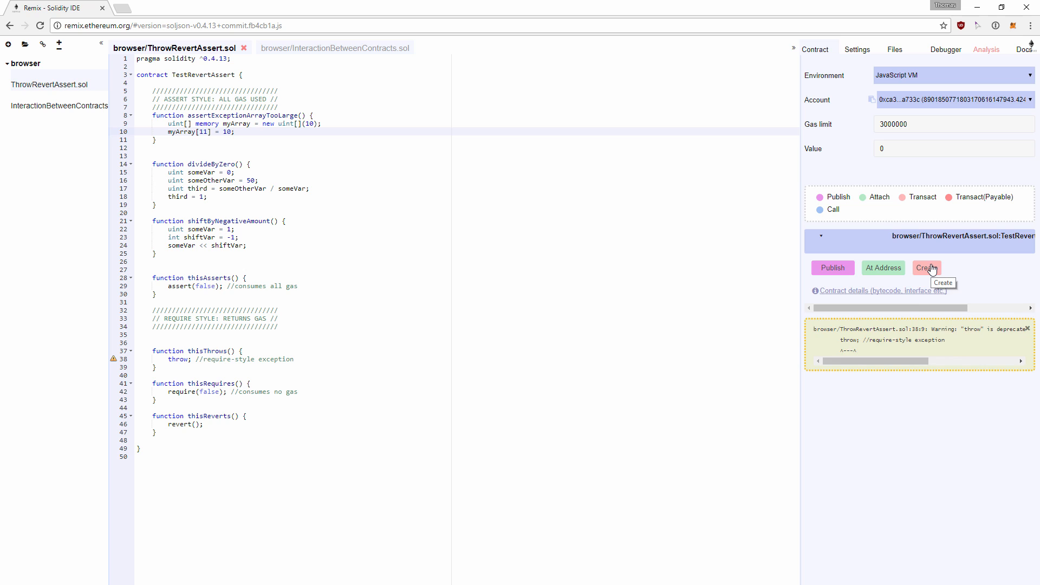
Step: Create a TestRevertAssert instance and call assertExceptionArrayTooLarge then divideByZero, each raising invalid opcode
left_click(926, 268)
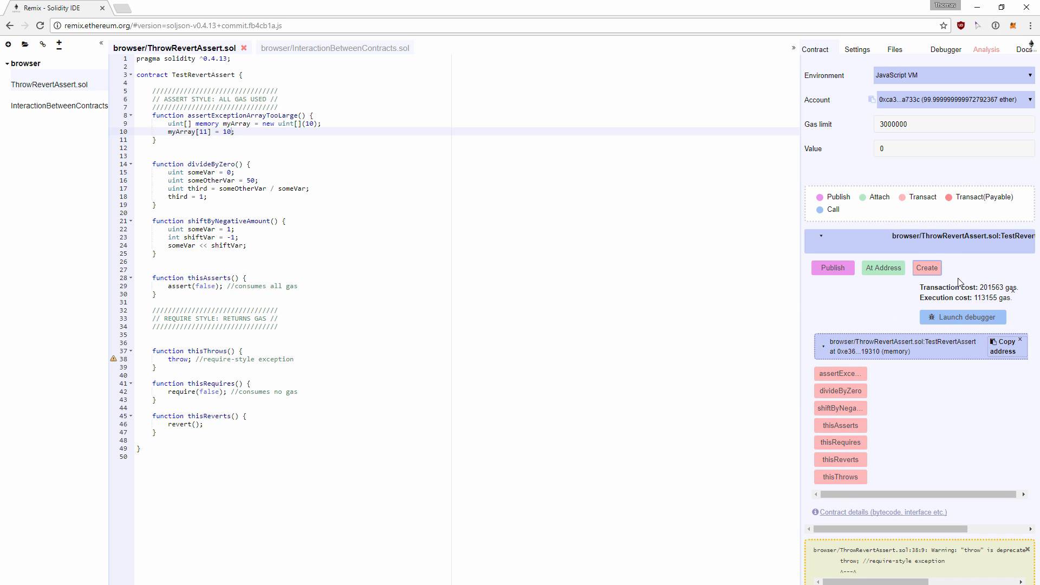
mouse_move(900, 374)
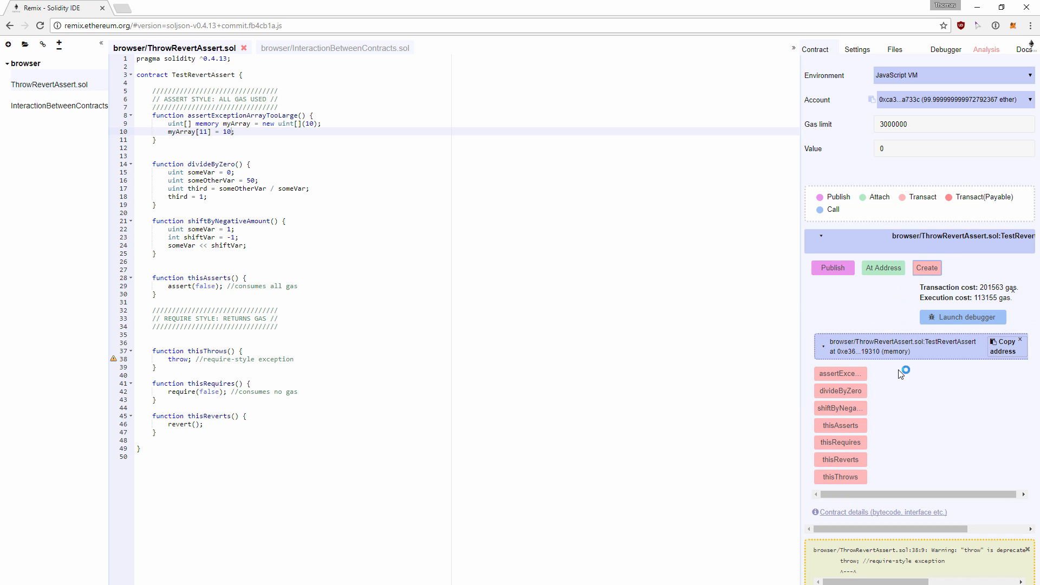
mouse_move(840, 374)
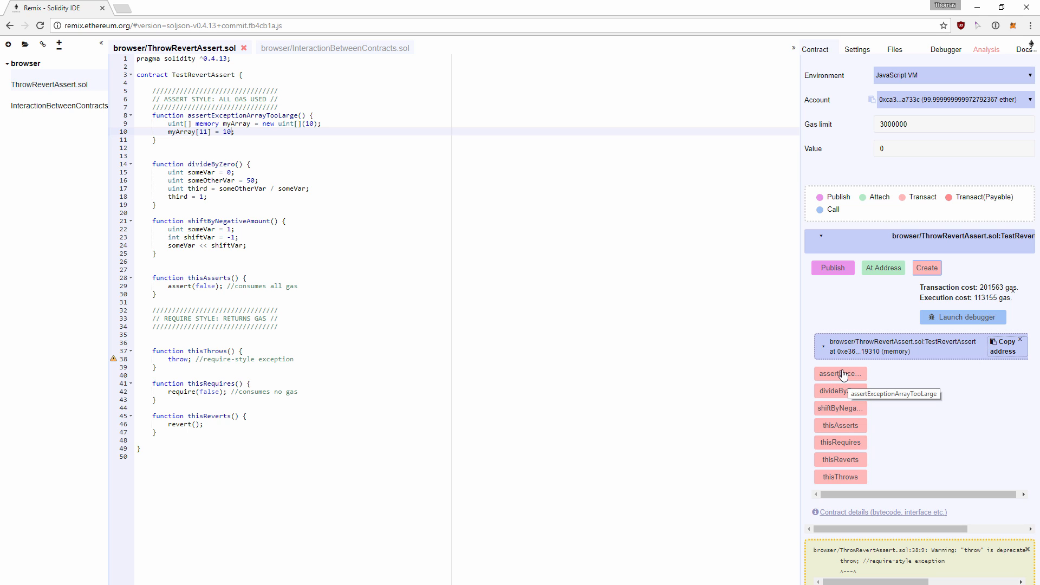
left_click(839, 374)
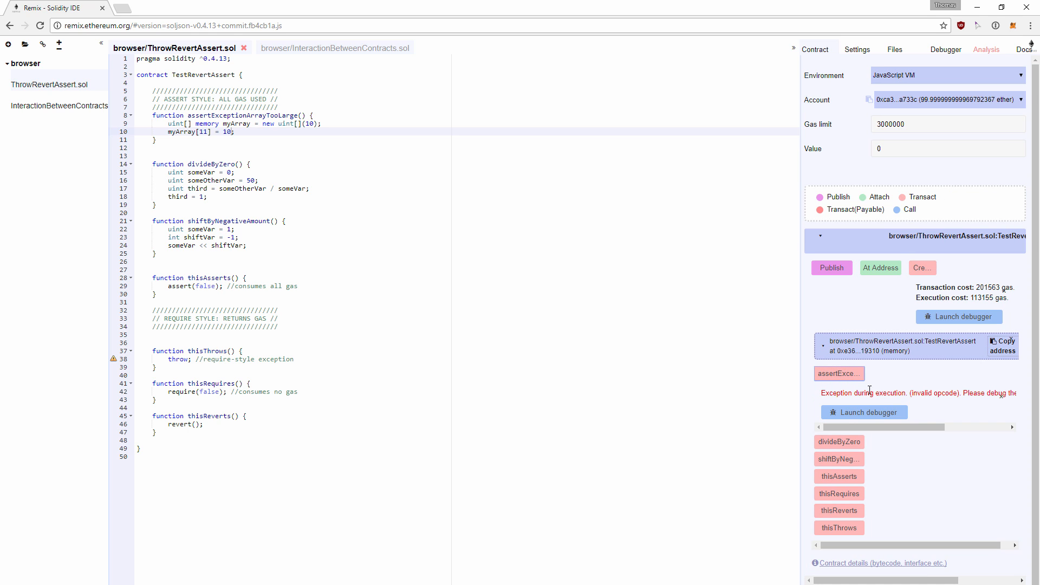
mouse_move(951, 410)
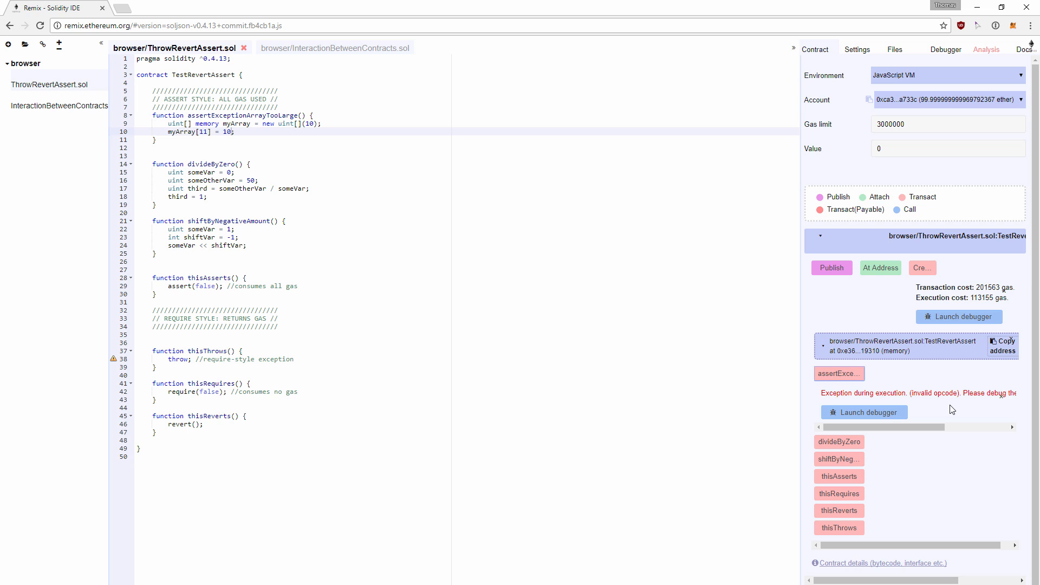
left_click(226, 163)
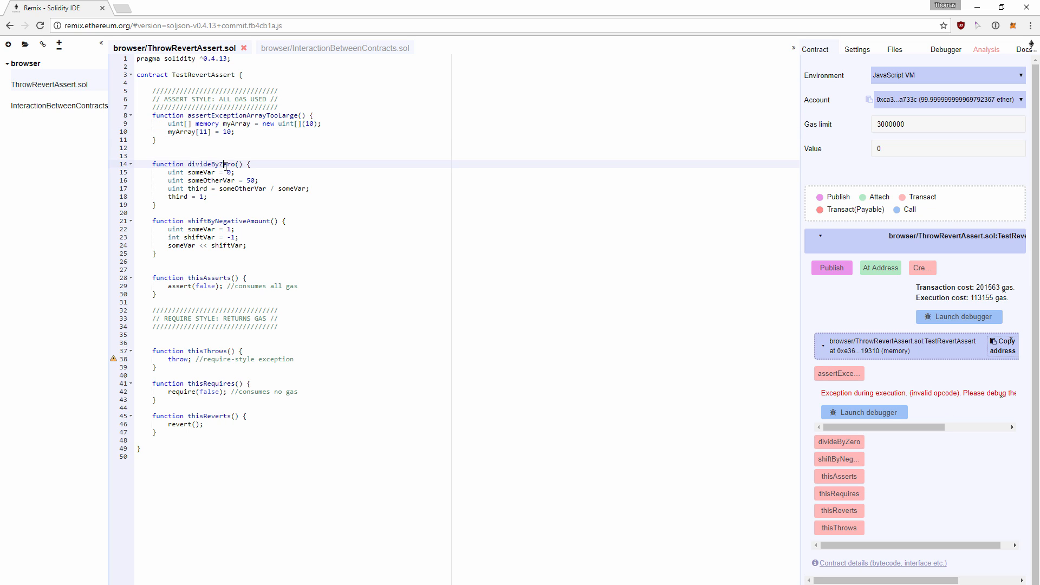
left_click(218, 181)
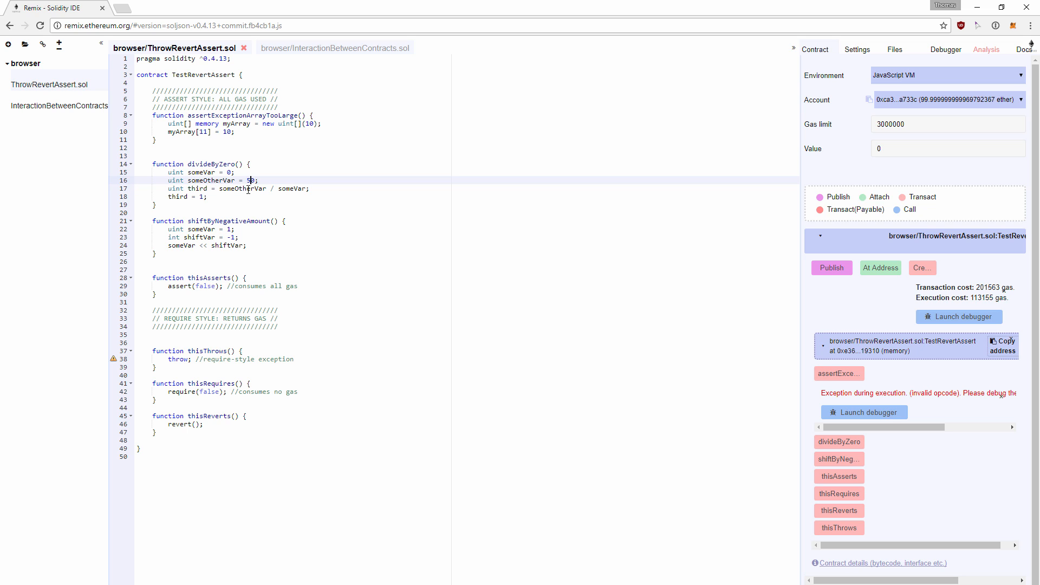
mouse_move(611, 247)
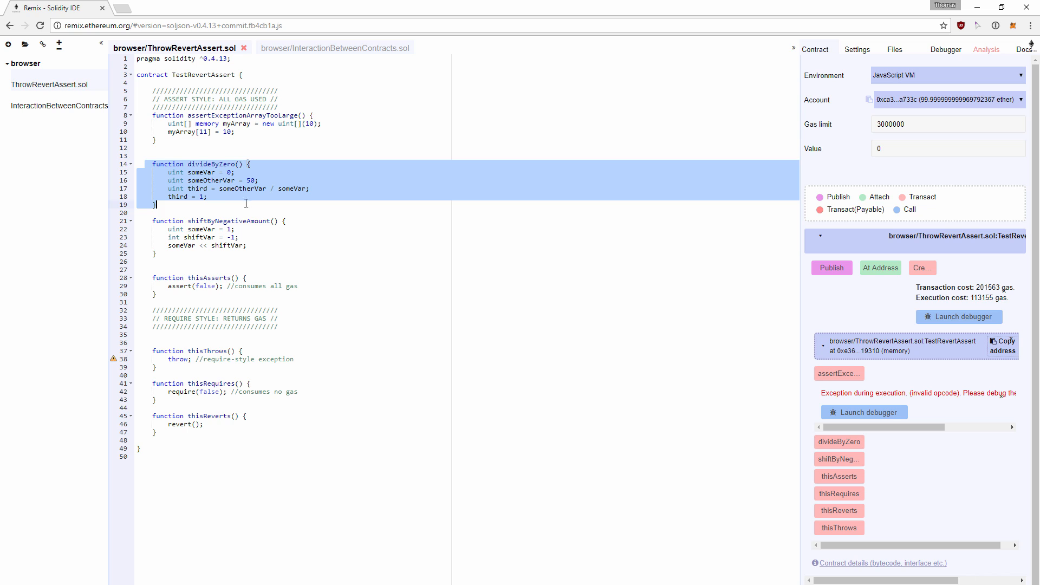
mouse_move(202, 203)
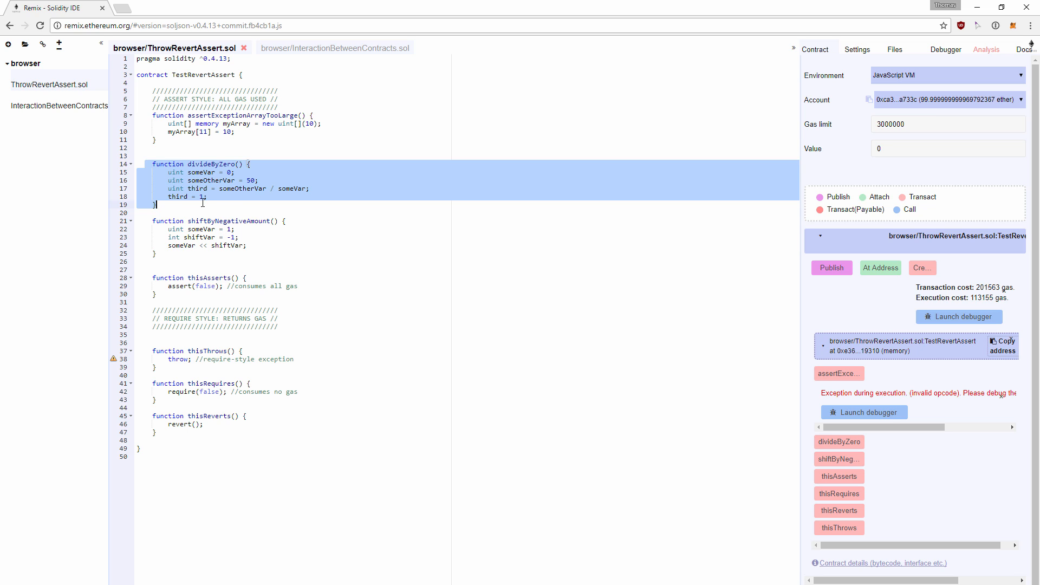
left_click(163, 146)
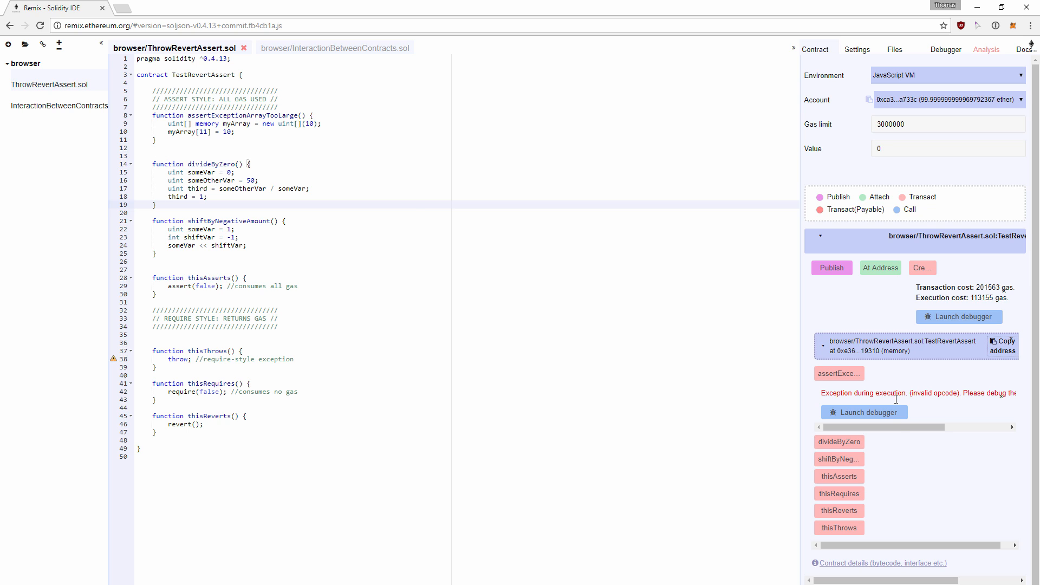
left_click(838, 442)
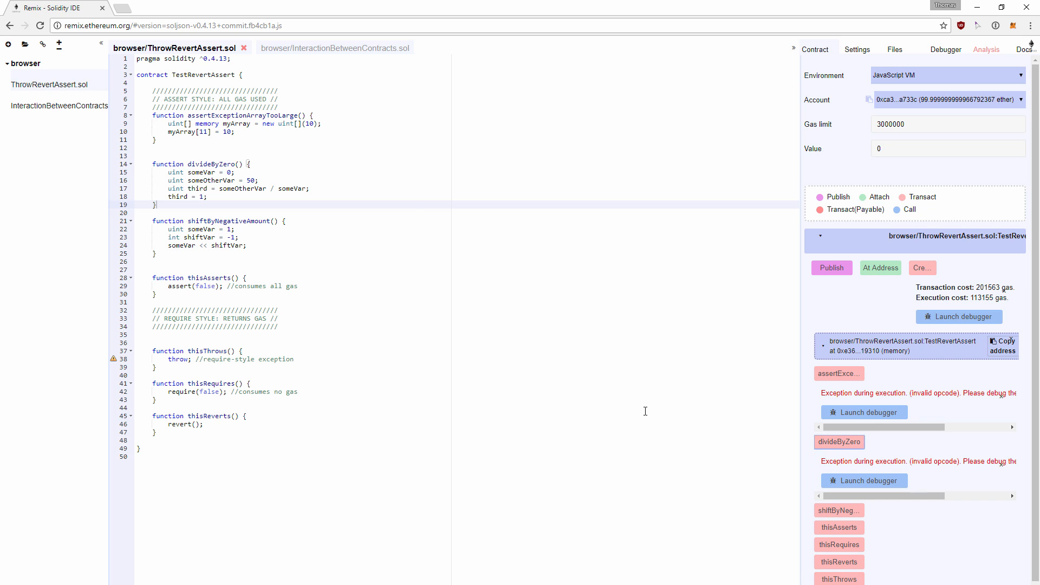
mouse_move(159, 273)
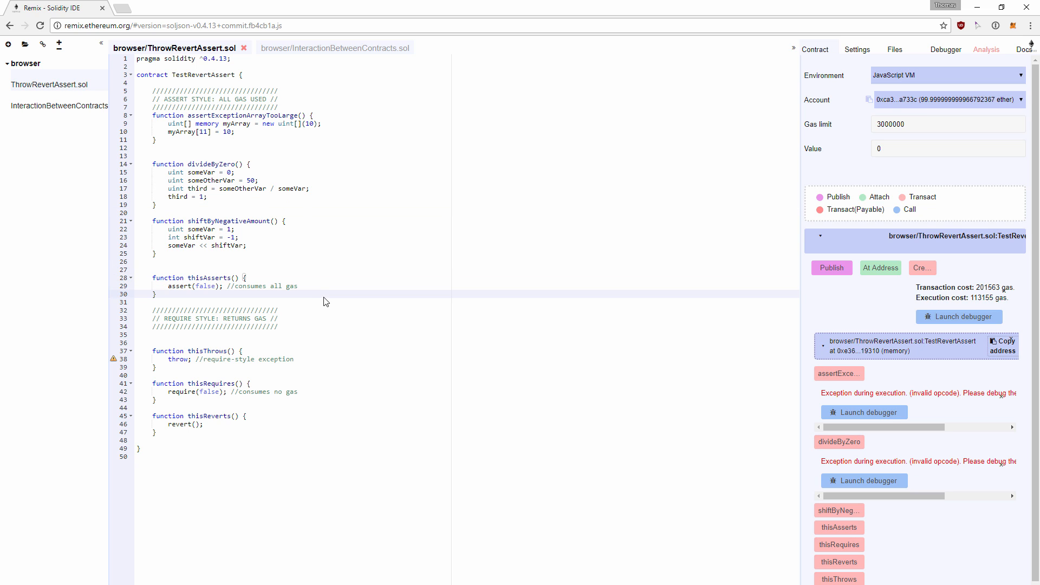
Step: Call shiftByNegativeAmount and thisAsserts, both raising invalid opcode, and check the throw warning
left_click(156, 293)
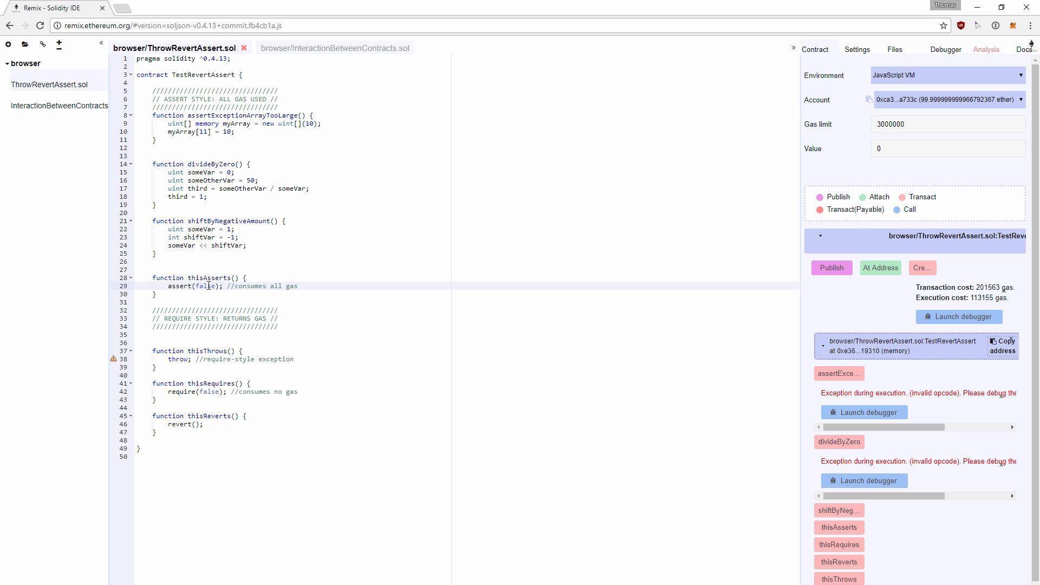
left_click(839, 528)
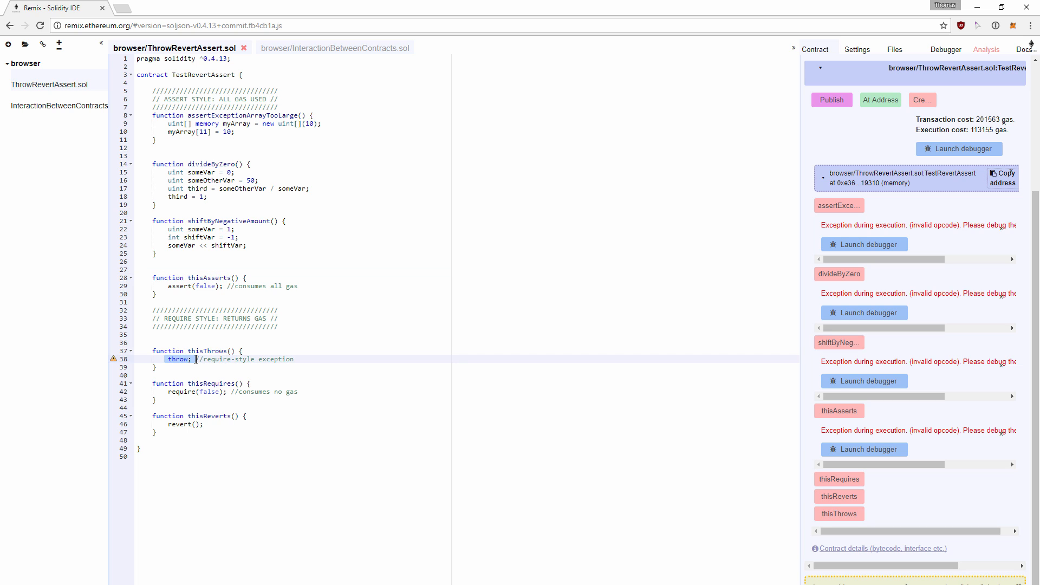
left_click(155, 358)
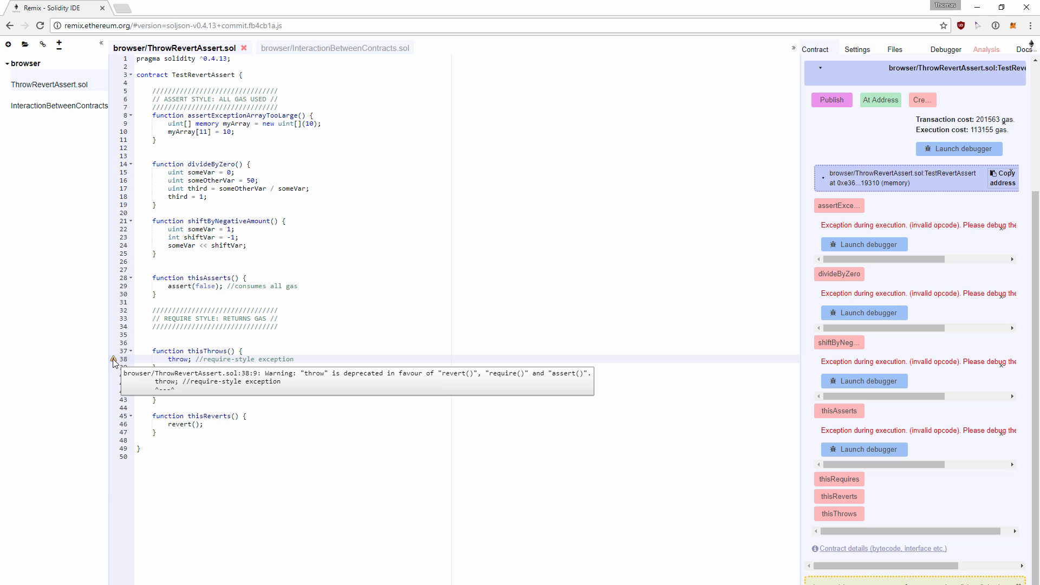
mouse_move(120, 361)
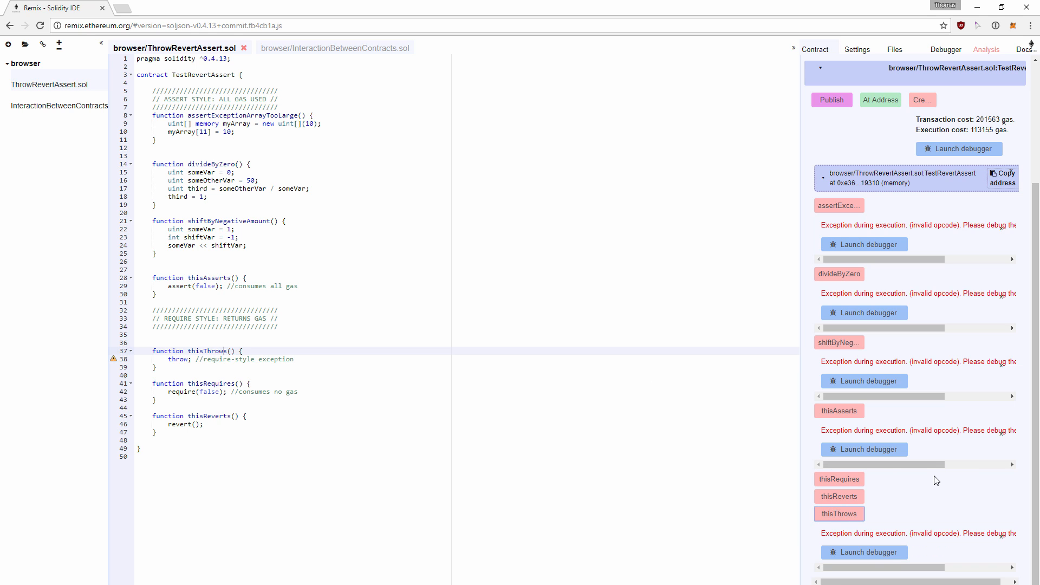
Step: Scroll the deployed contract panel down after the thisThrows exception
scroll("down", 3)
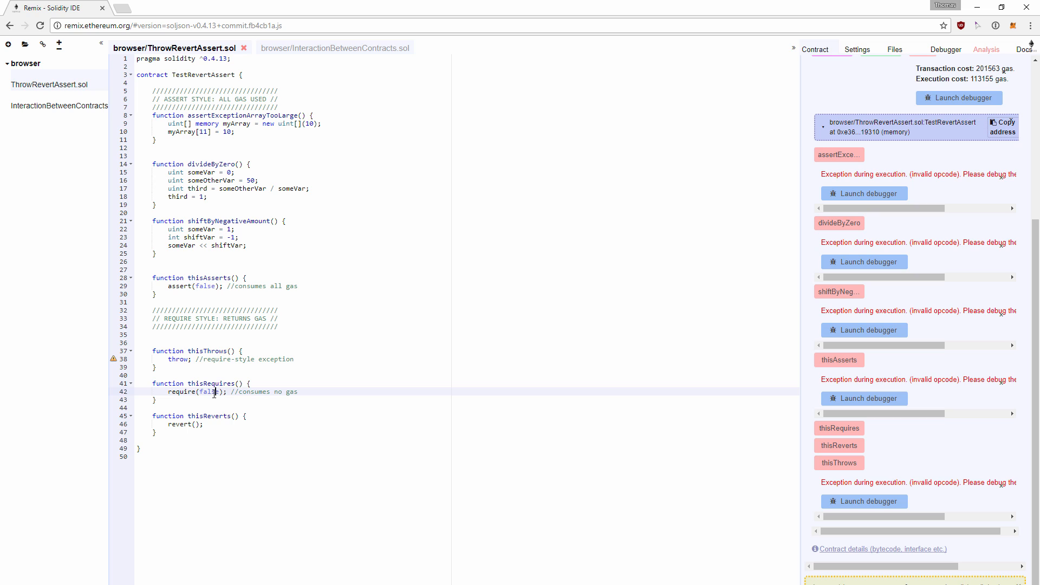
Step: Call thisRequires, which ends in an invalid-opcode exception, and scroll to thisReverts
left_click(839, 428)
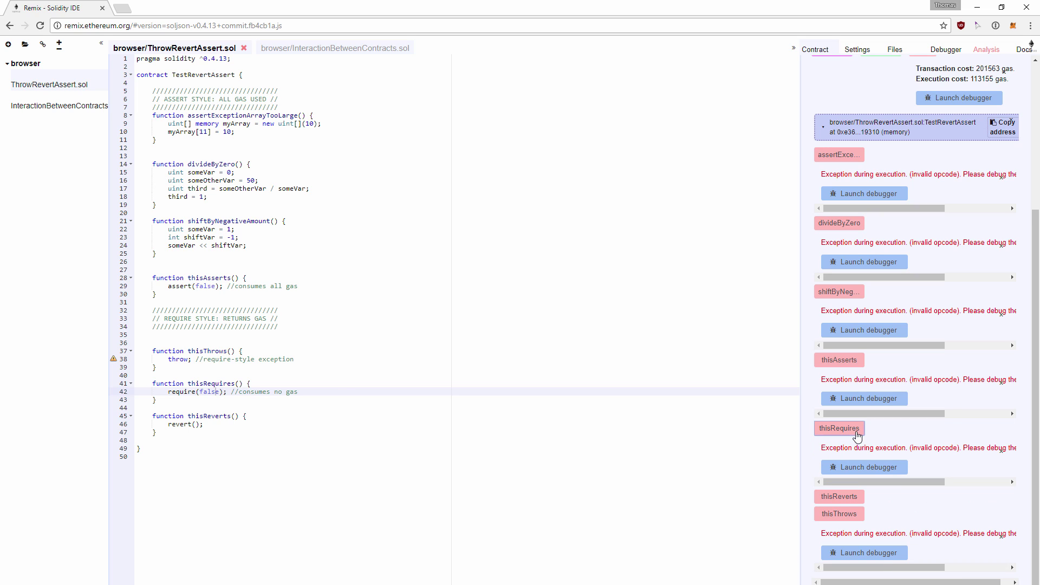
mouse_move(386, 414)
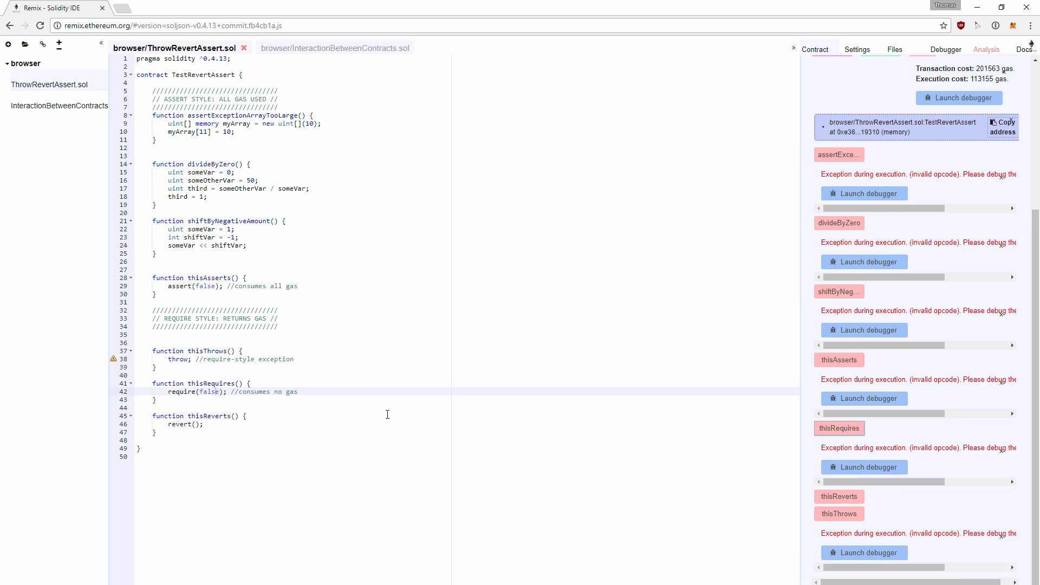
scroll("down", 3)
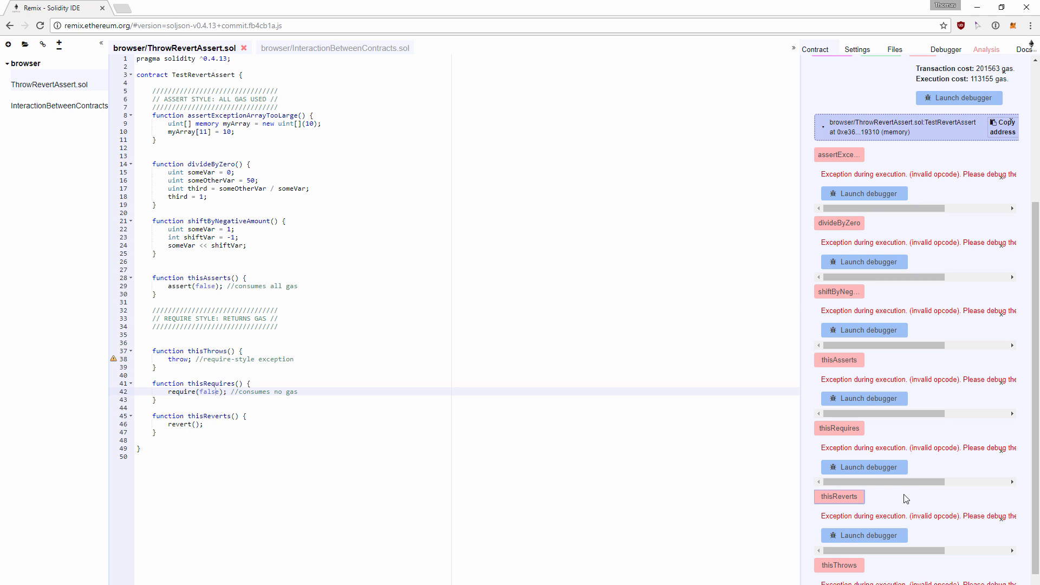
mouse_move(151, 333)
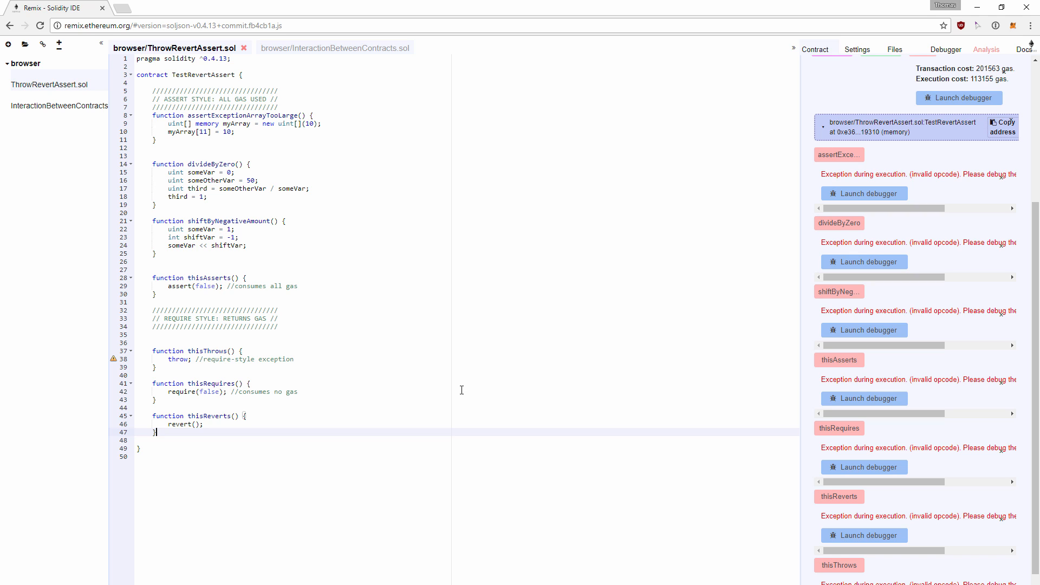
mouse_move(328, 55)
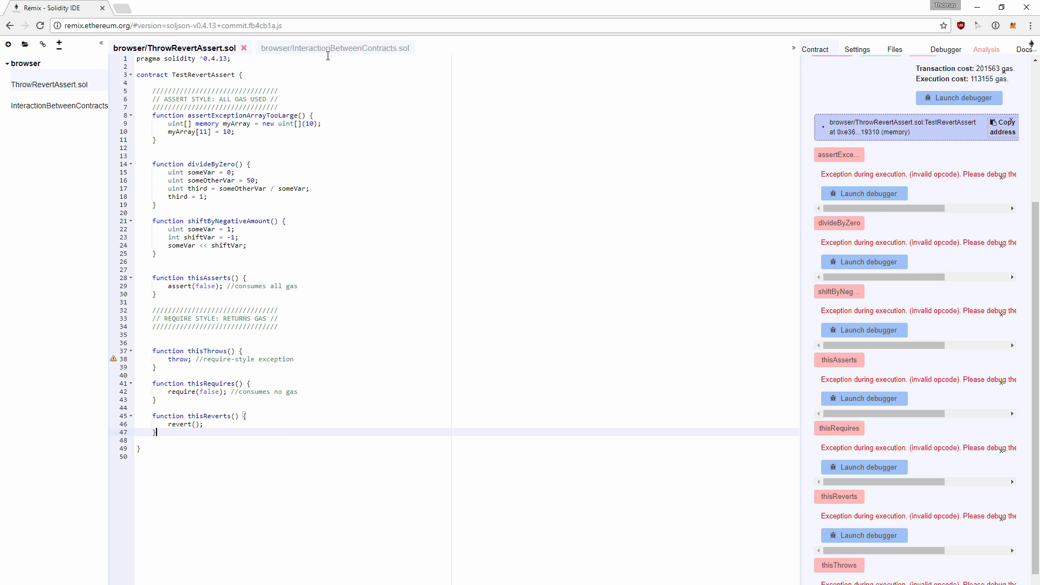
Step: Walk through secondContract's increaseNumber, its payable fallback calling thisThrowsARevert, and the TestRevertAssert header
left_click(322, 48)
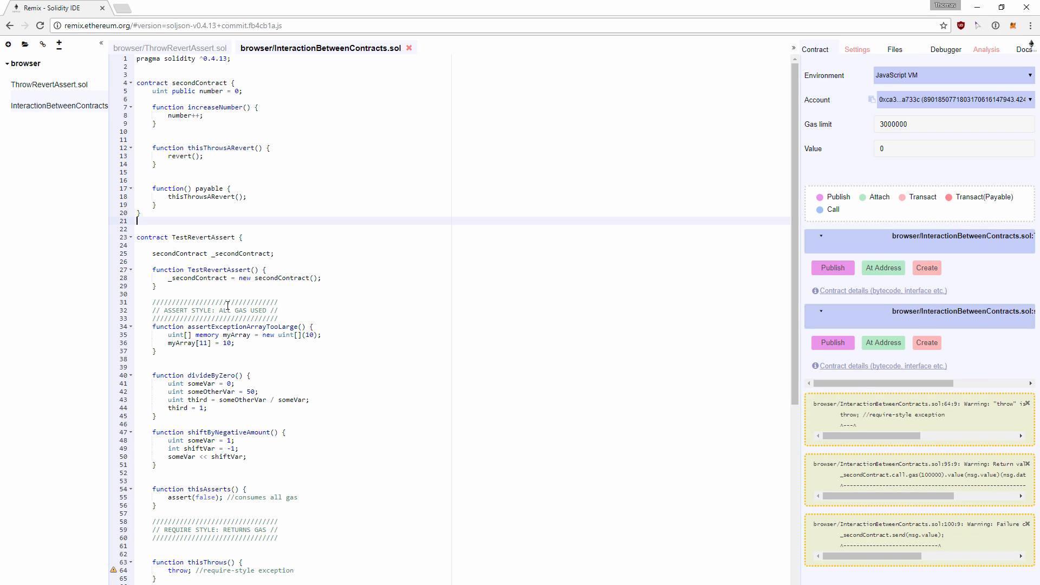
mouse_move(191, 71)
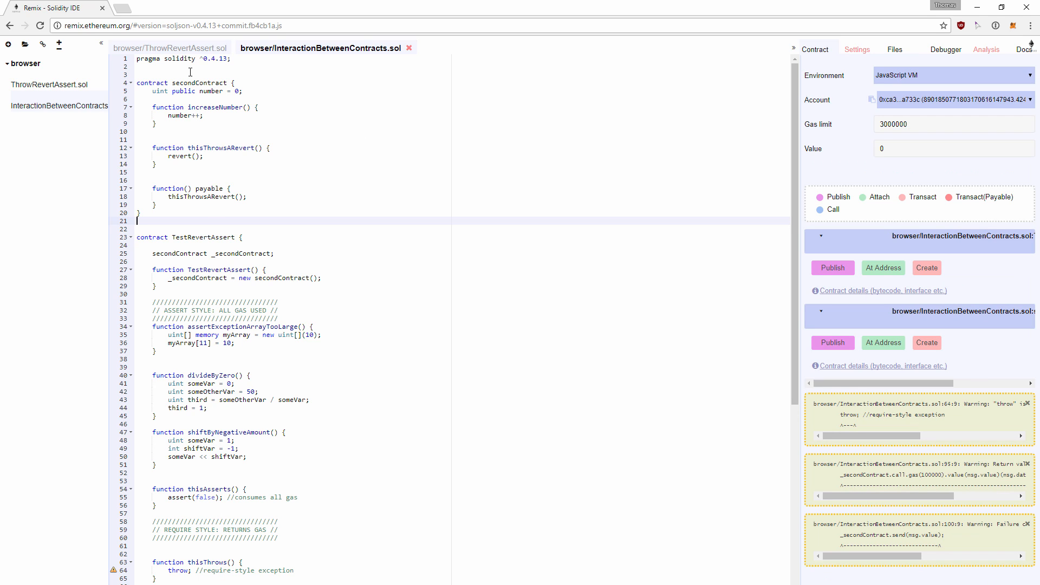
left_click(139, 66)
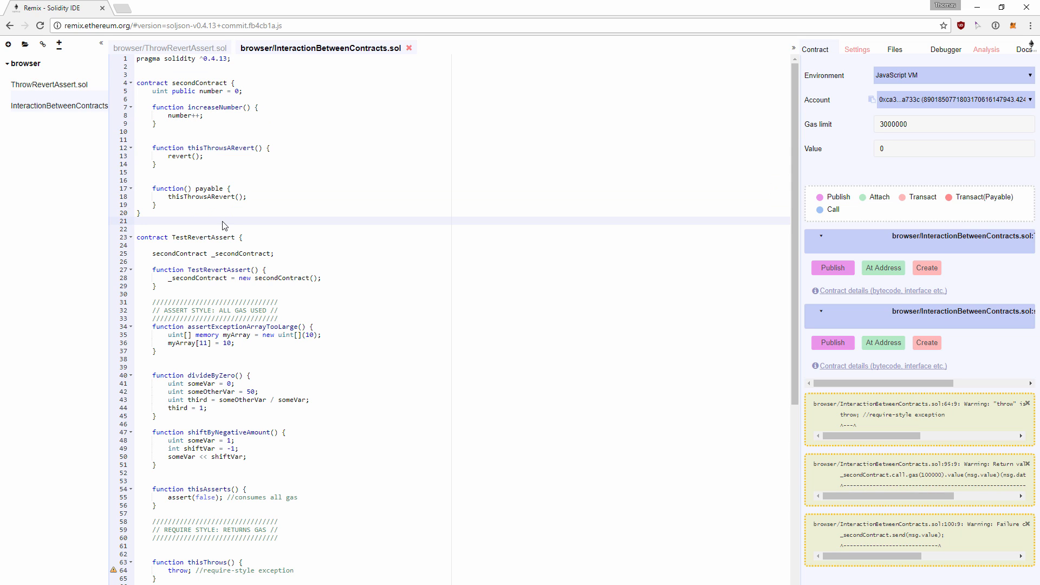
left_click(238, 91)
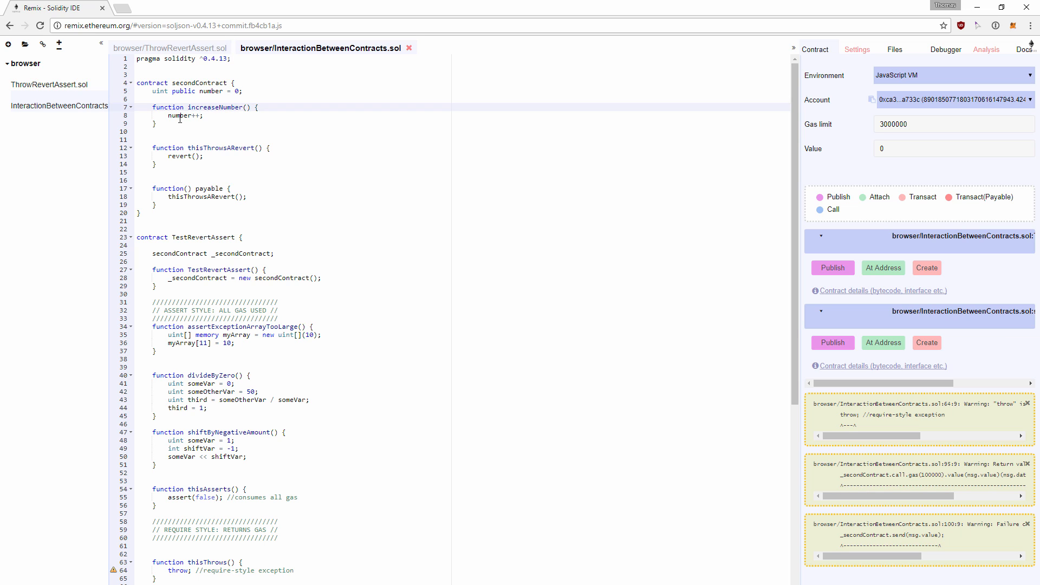
left_click(212, 147)
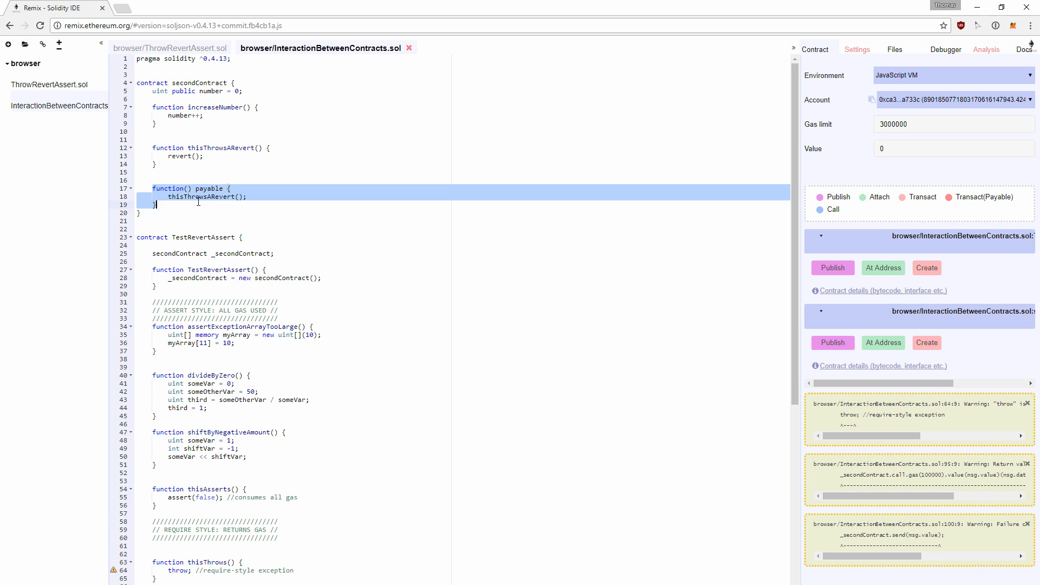
left_click(212, 196)
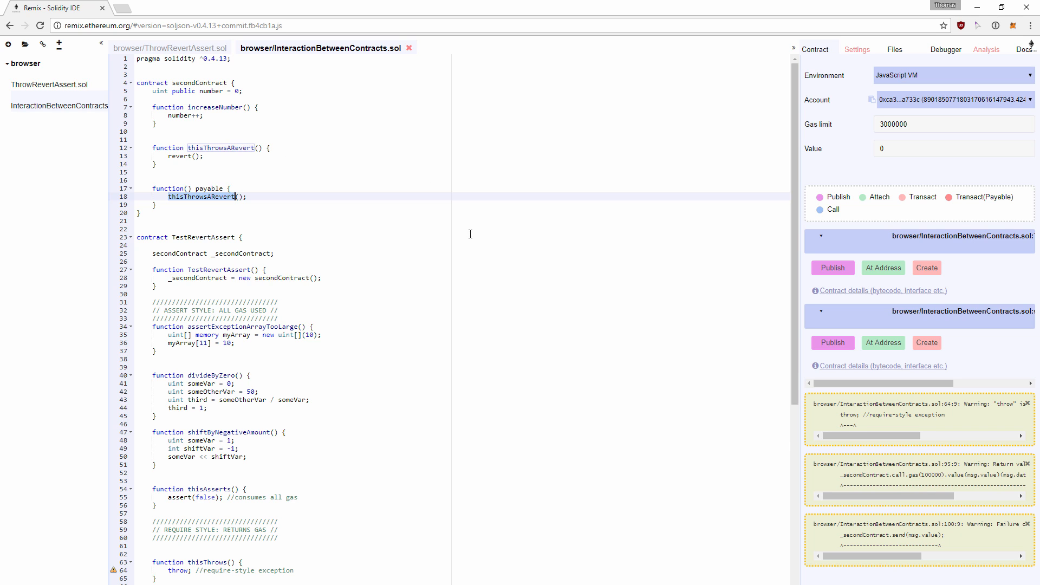
scroll("down", 3)
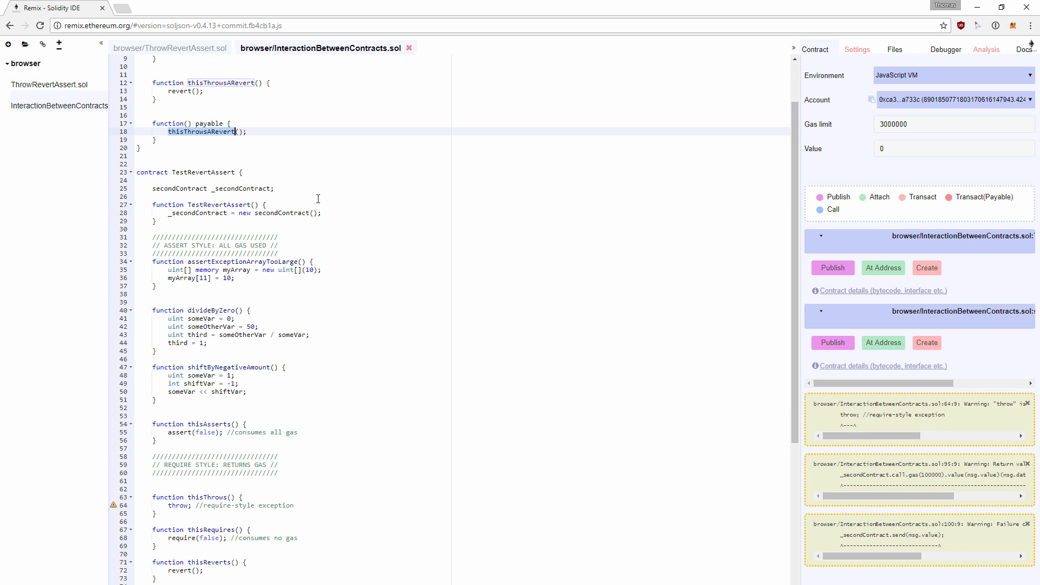
left_click(208, 172)
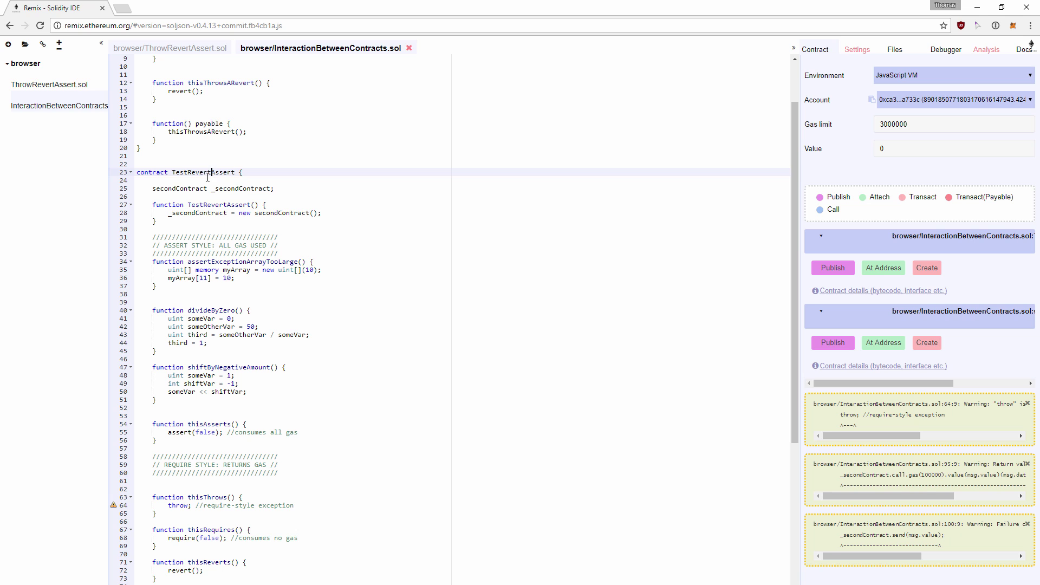
mouse_move(198, 194)
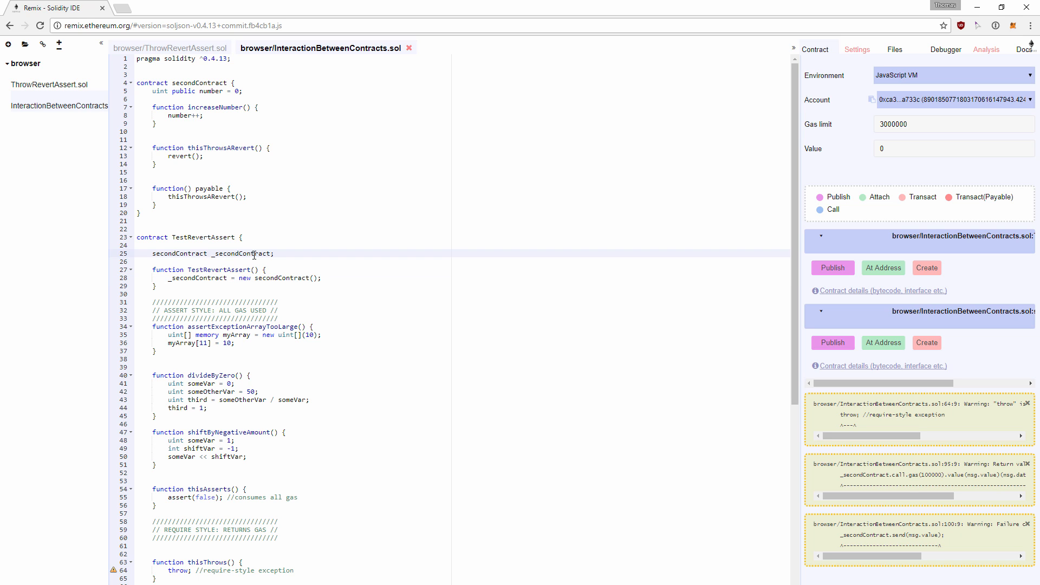
scroll("down", 3)
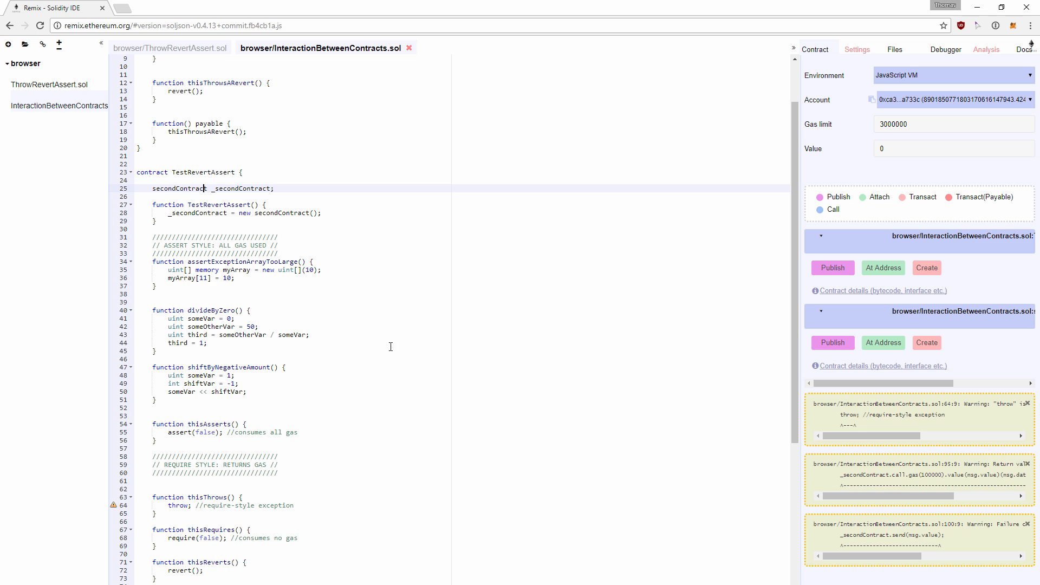
scroll("down", 3)
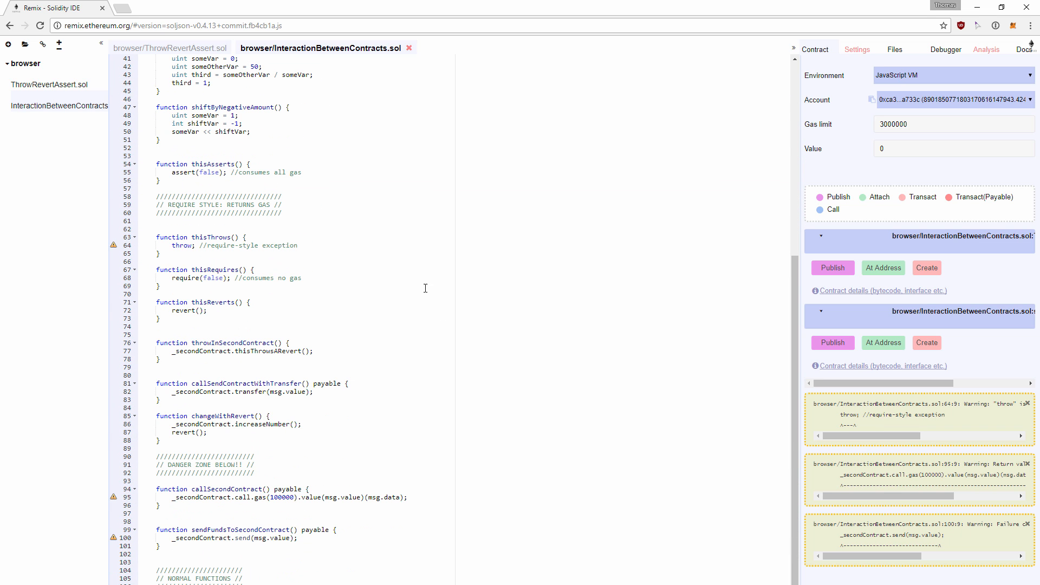
mouse_move(127, 209)
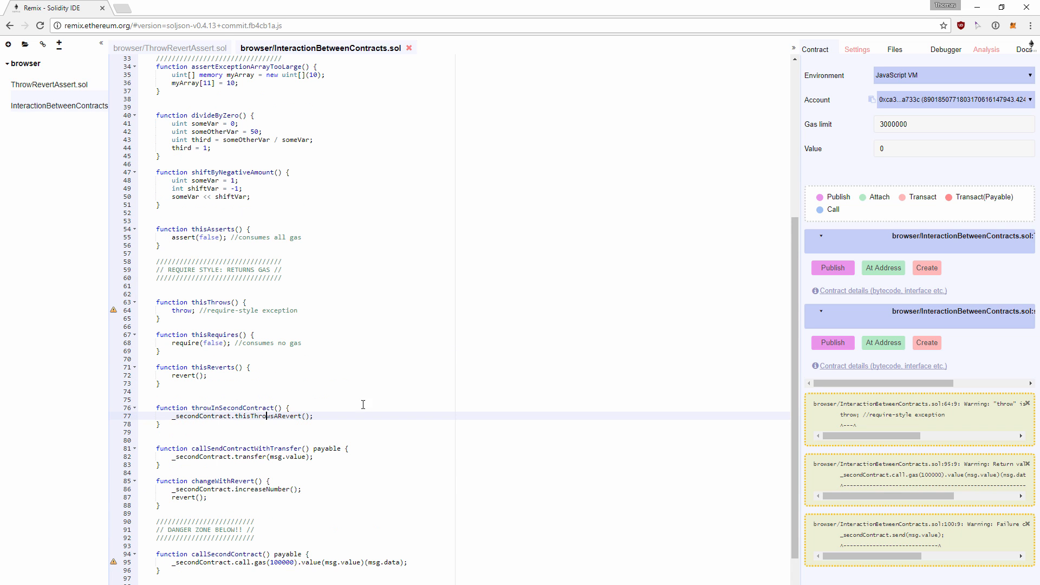
scroll("up", 3)
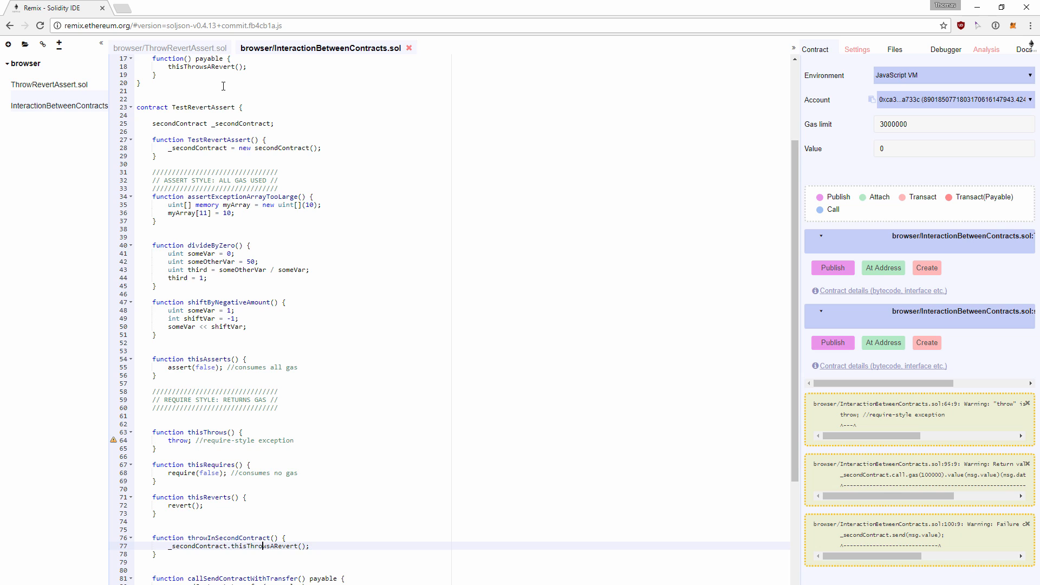
scroll("up", 3)
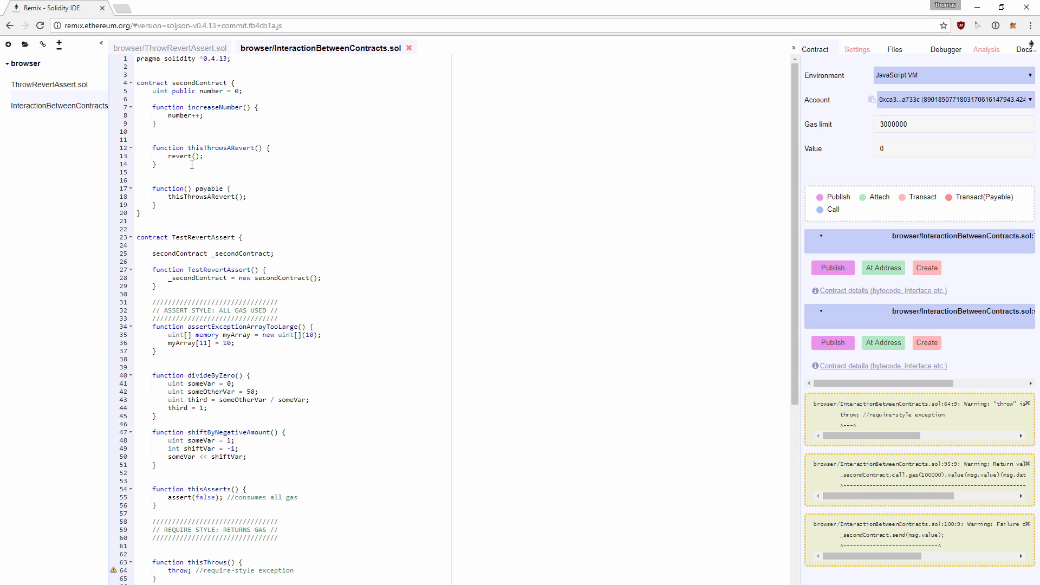
scroll("down", 3)
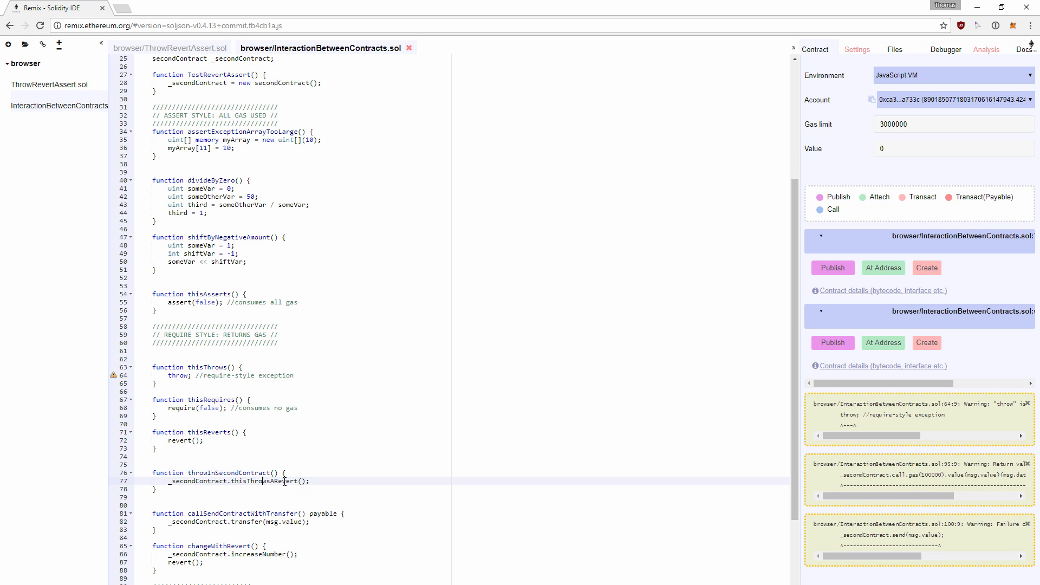
scroll("down", 3)
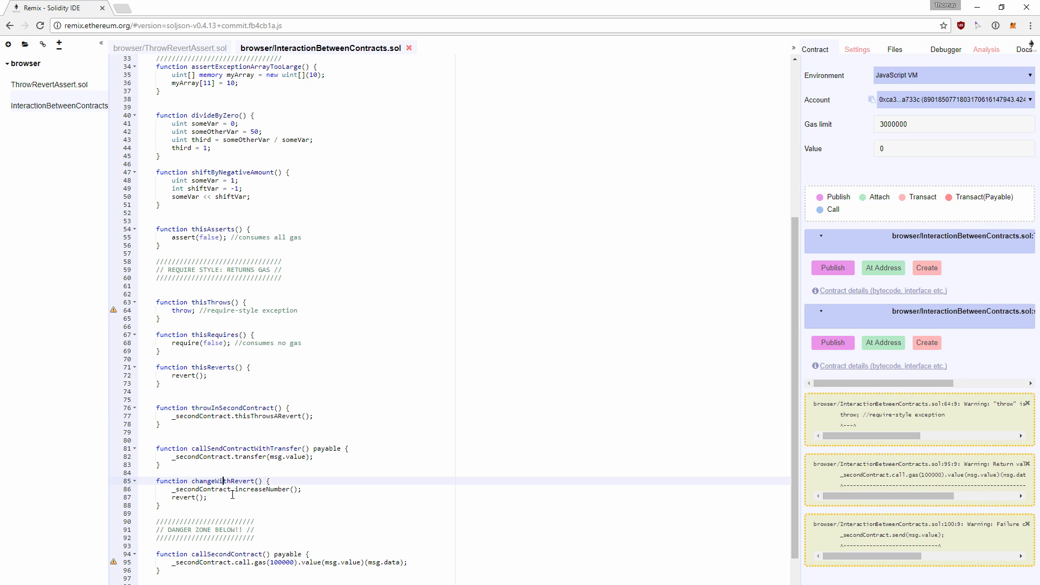
scroll("up", 3)
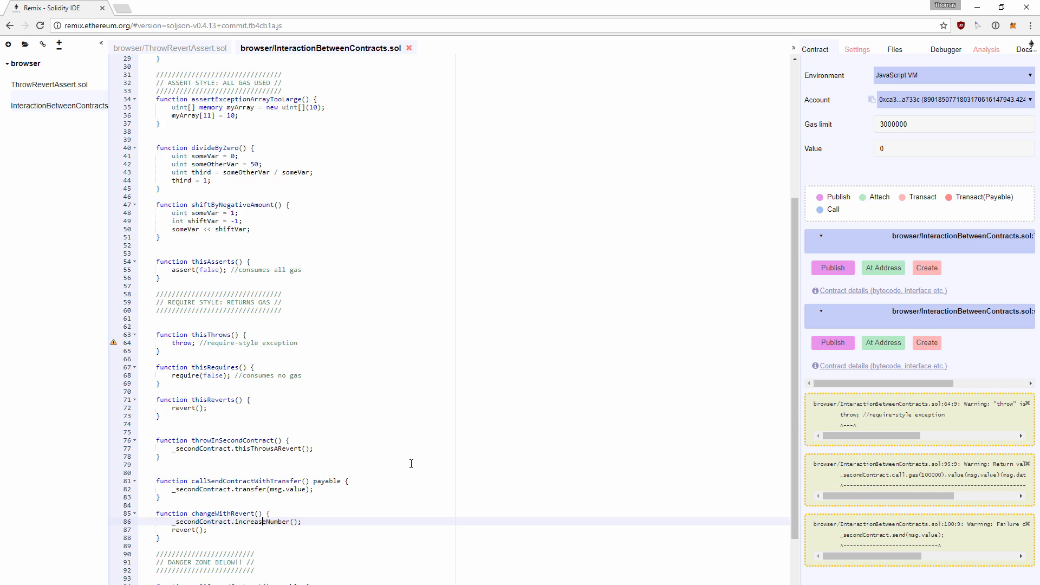
scroll("up", 3)
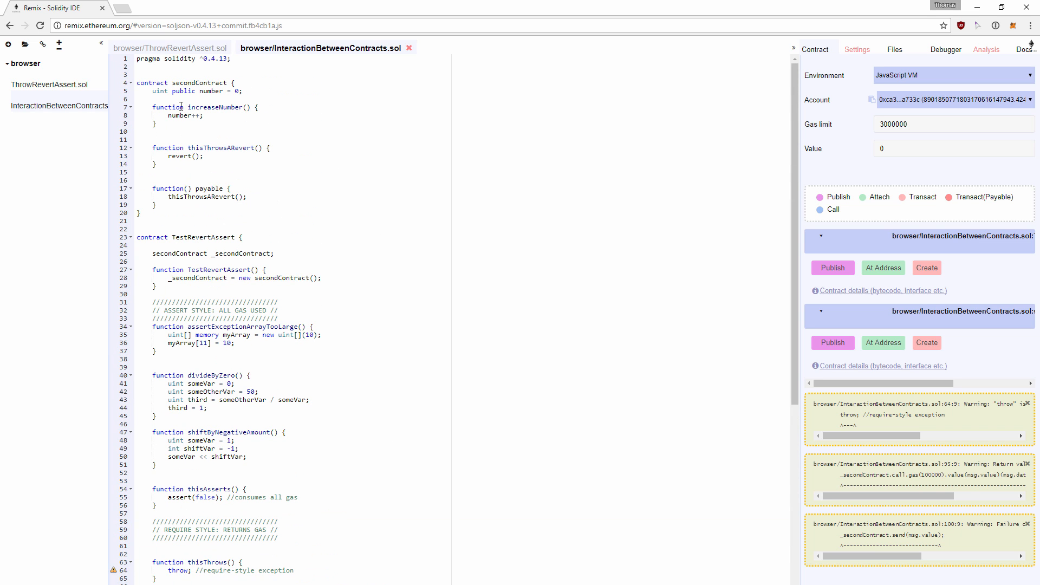
mouse_move(214, 93)
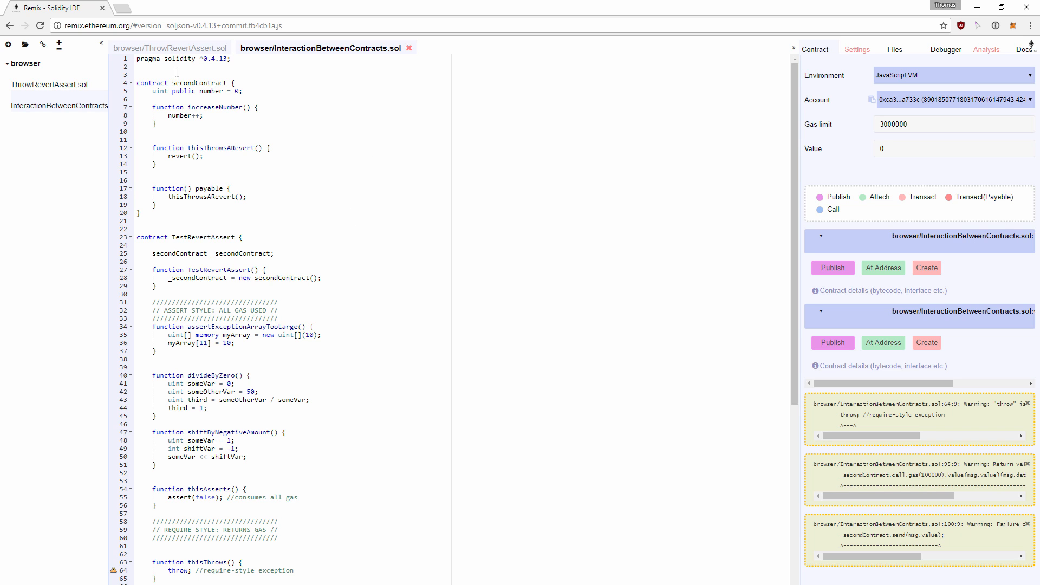
scroll("down", 3)
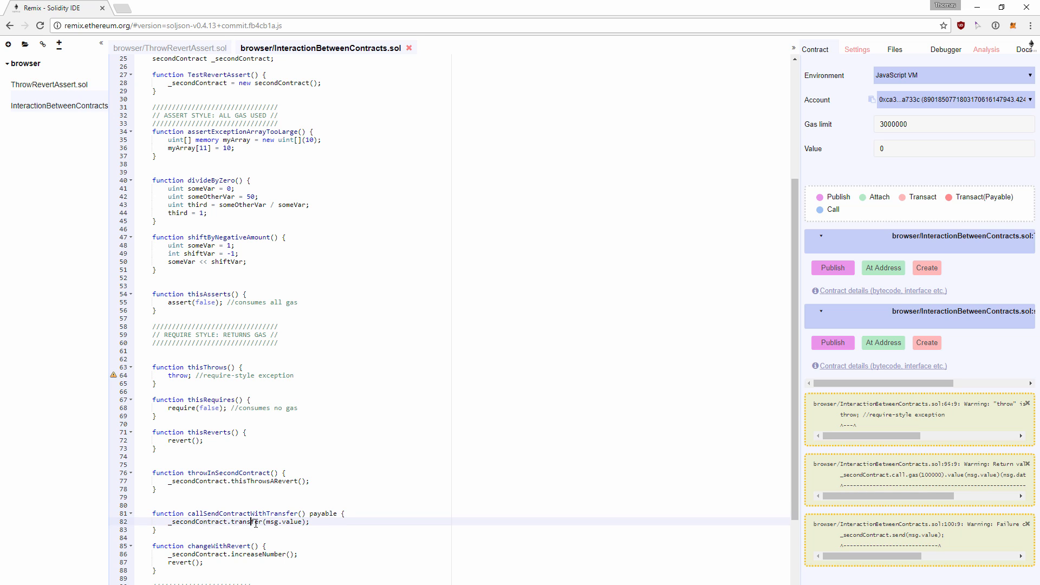
mouse_move(332, 528)
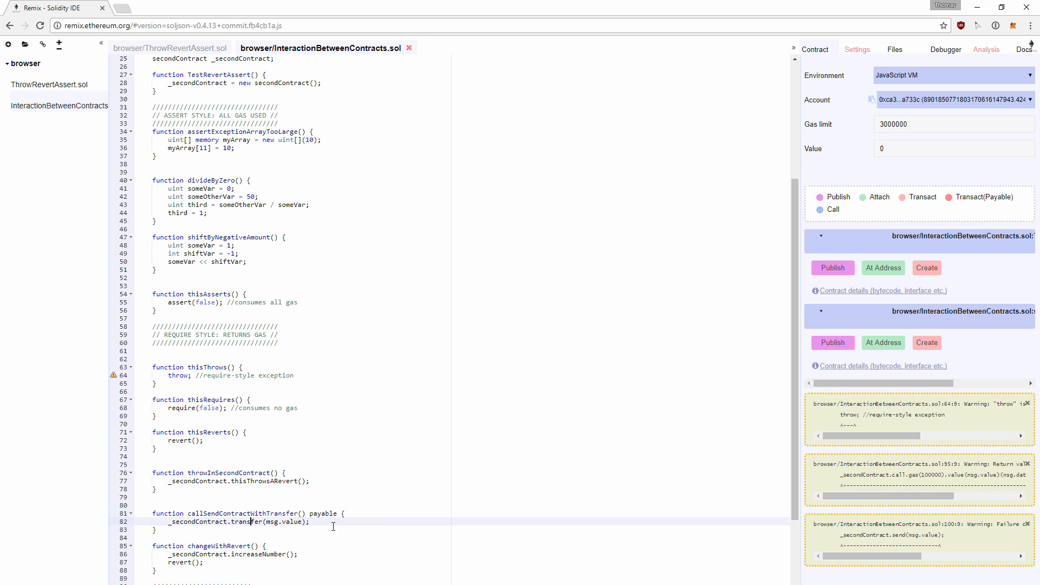
mouse_move(395, 471)
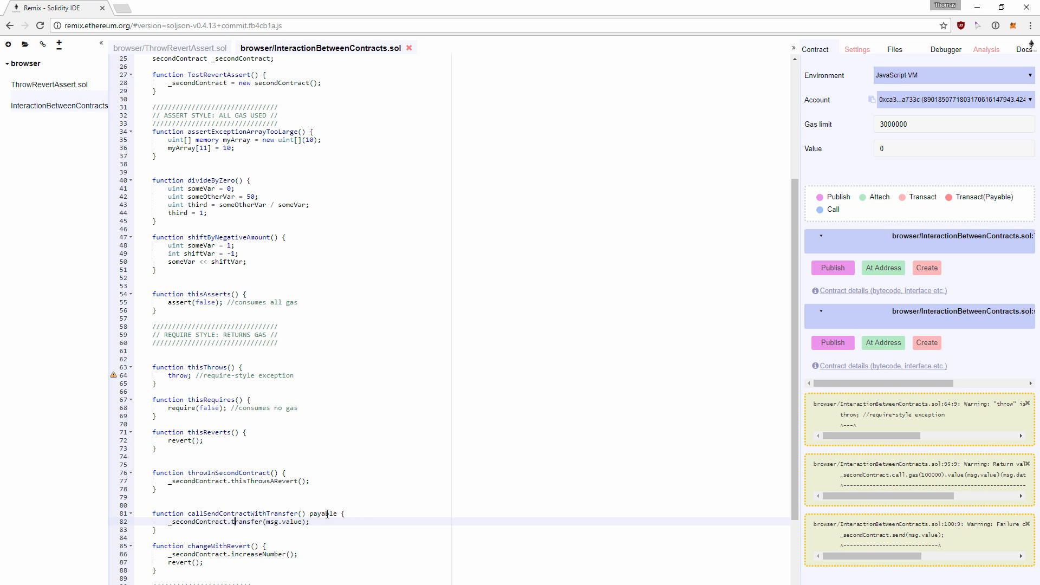
scroll("up", 3)
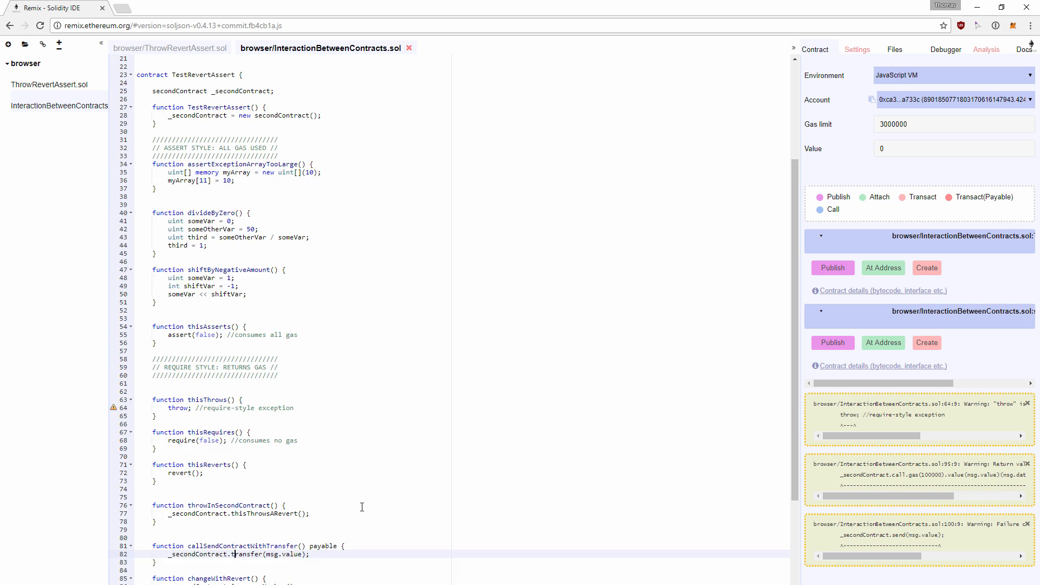
scroll("up", 3)
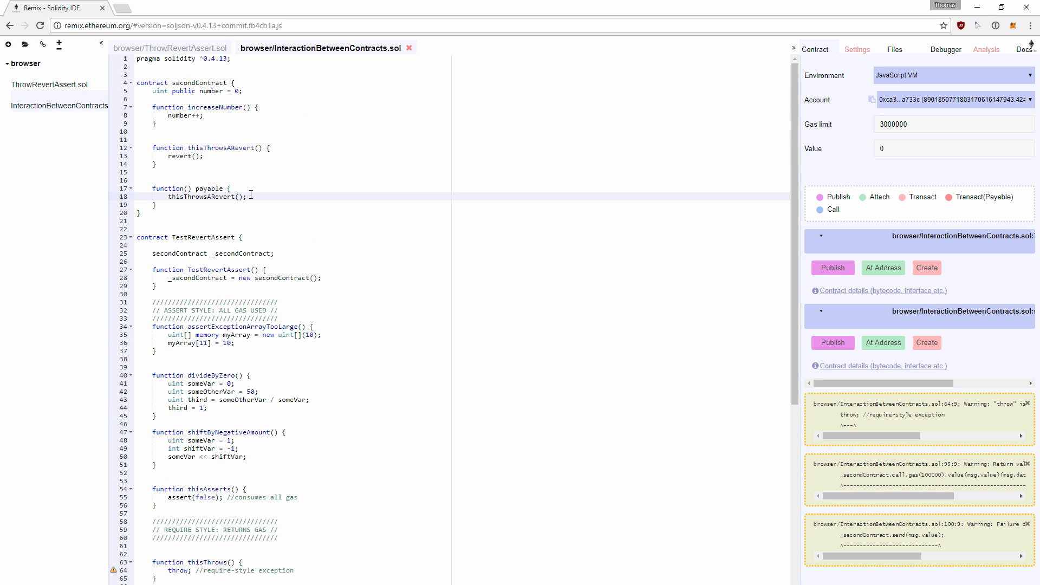
left_click(191, 156)
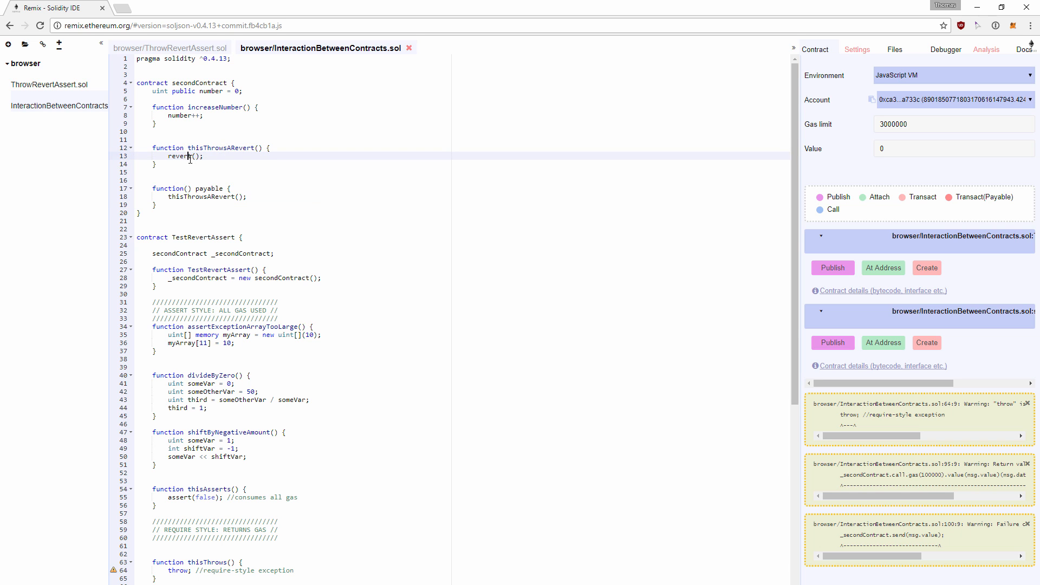
scroll("down", 3)
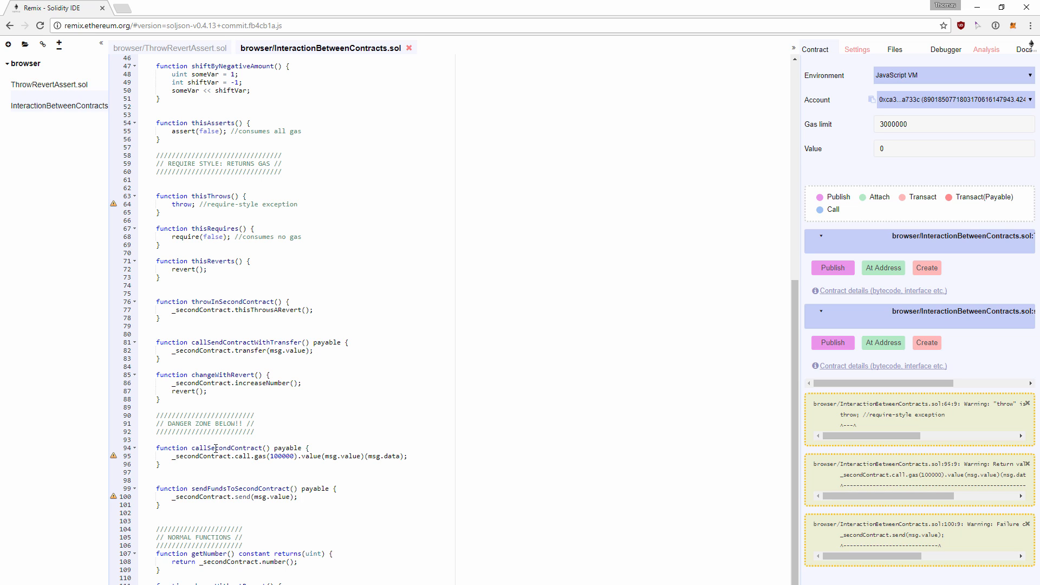
mouse_move(241, 500)
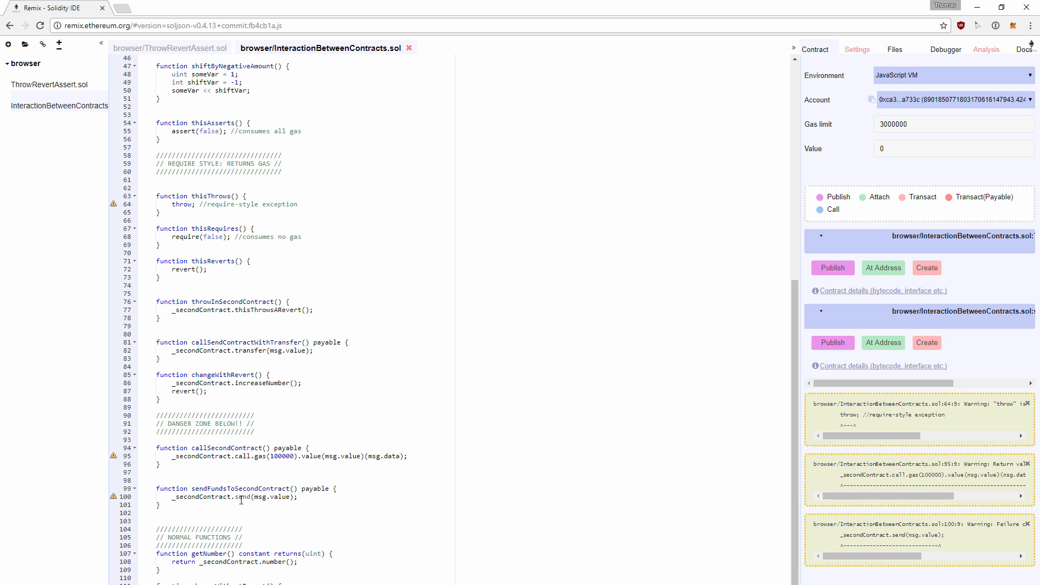
mouse_move(286, 464)
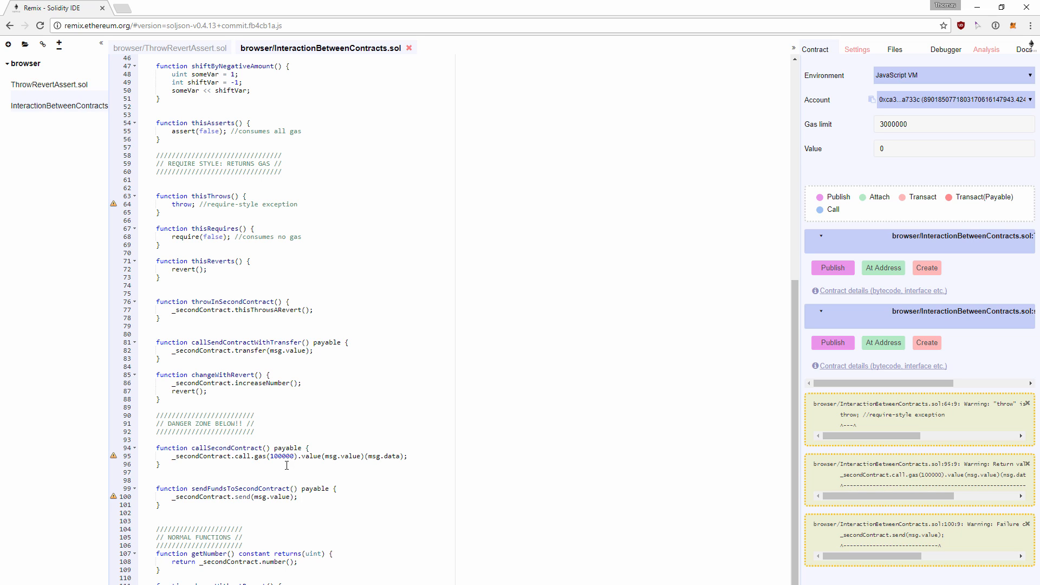
mouse_move(253, 456)
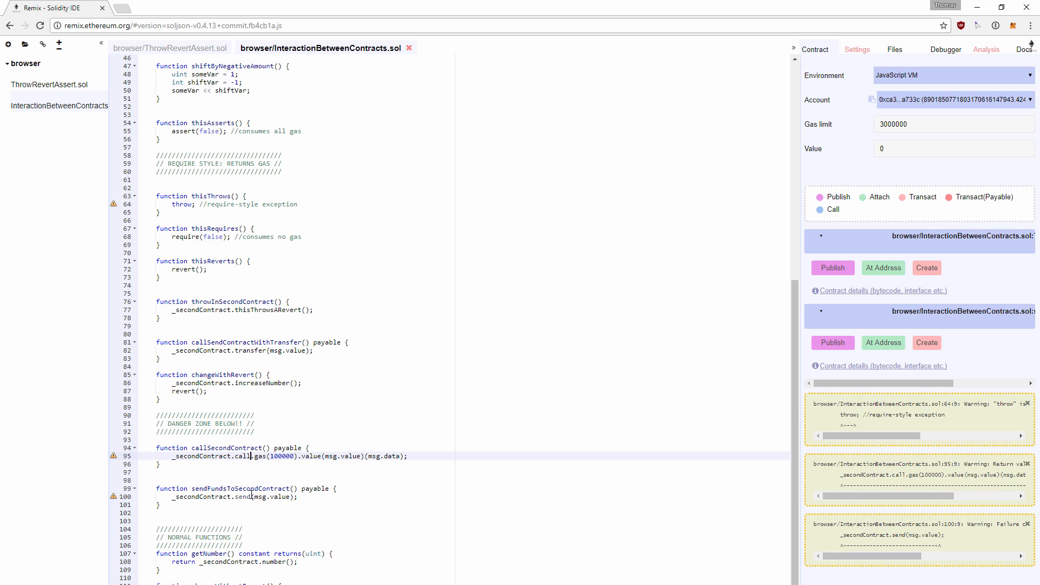
double_click(242, 497)
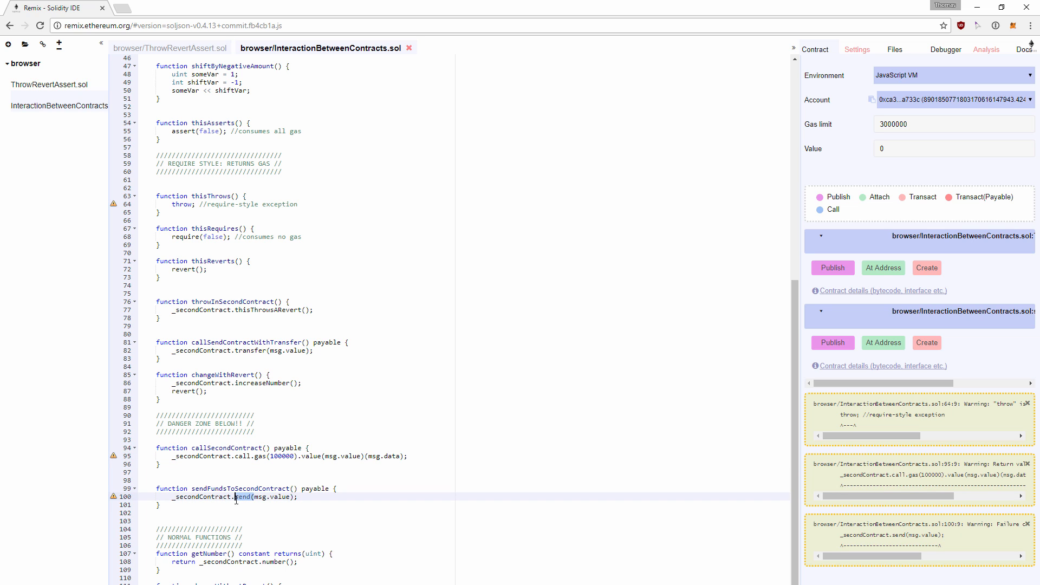
mouse_move(112, 459)
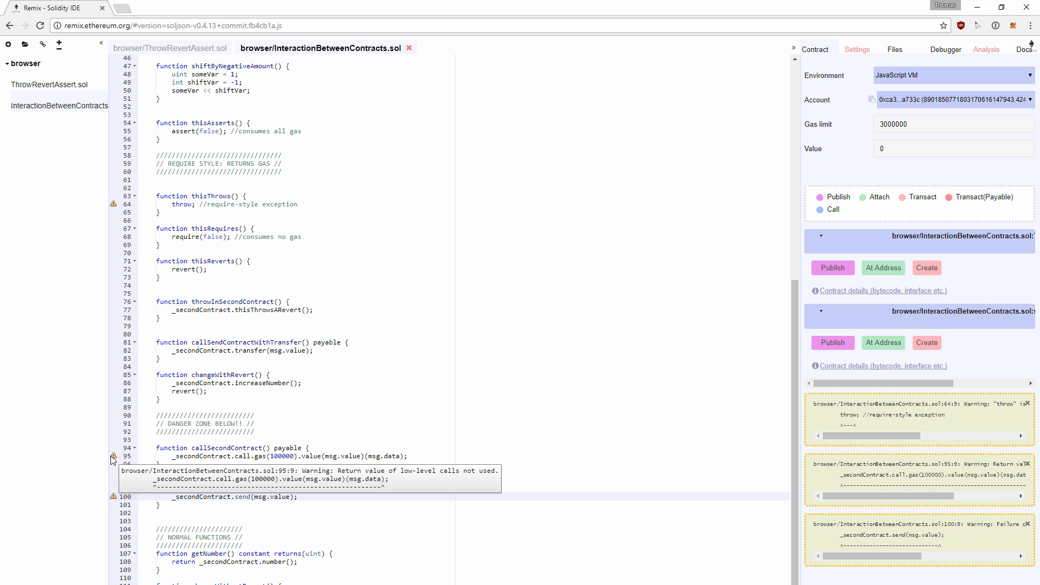
mouse_move(112, 459)
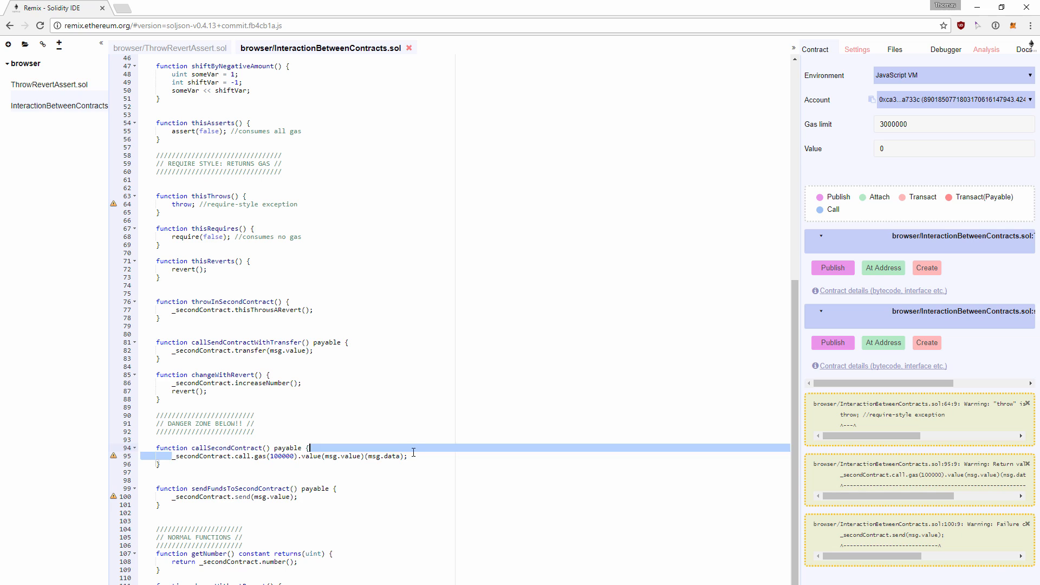
left_click(406, 457)
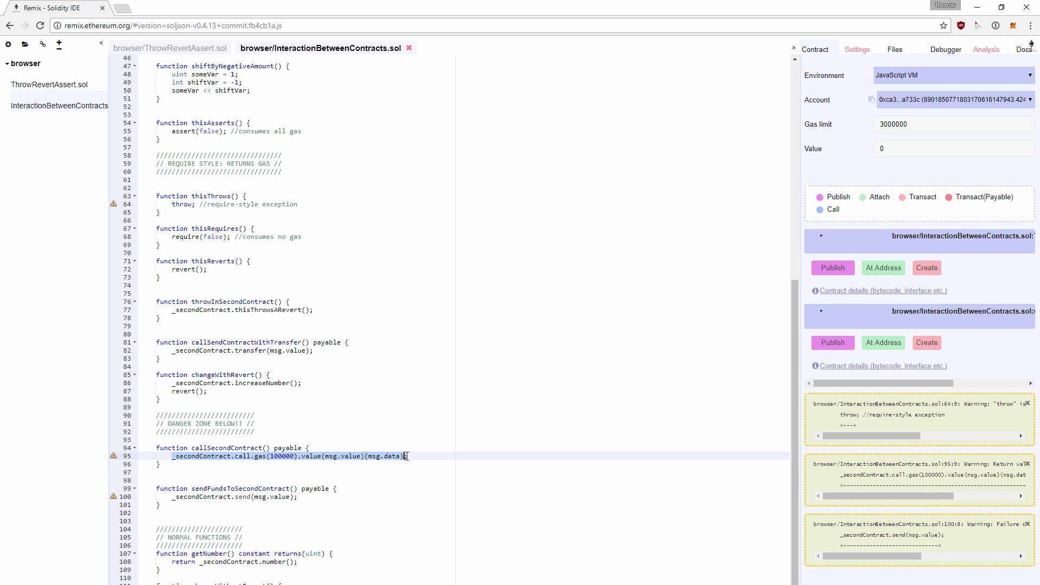
left_click(249, 350)
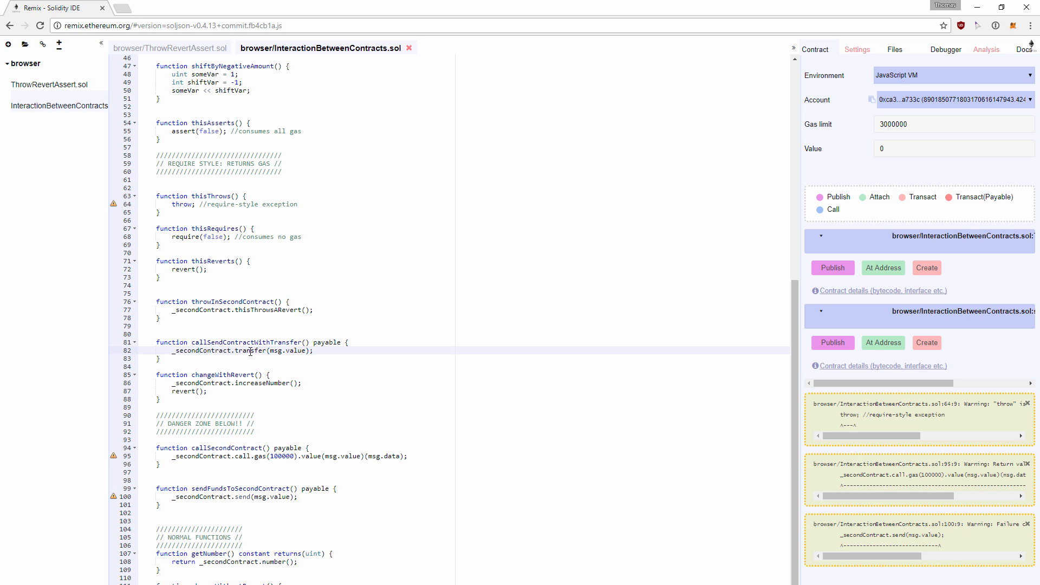
mouse_move(488, 445)
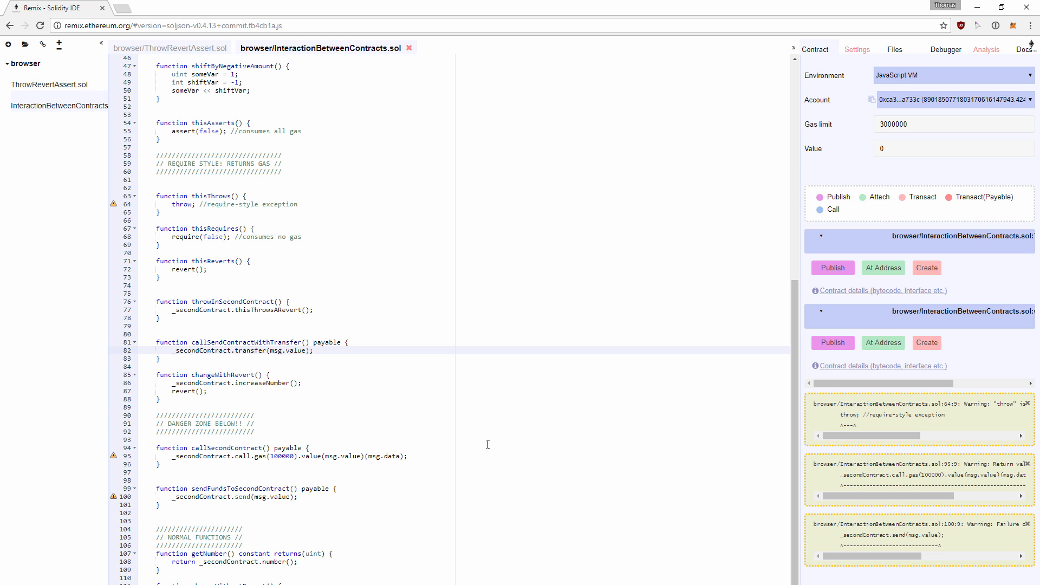
Step: Create the InteractionBetweenContracts TestRevertAssert instance and scroll to its function buttons
left_click(925, 268)
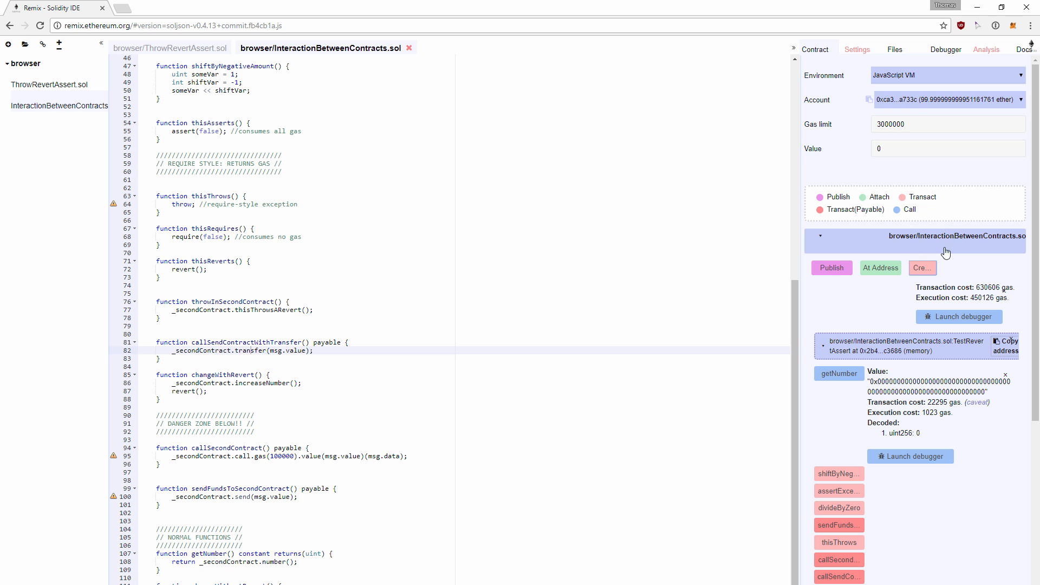
mouse_move(419, 139)
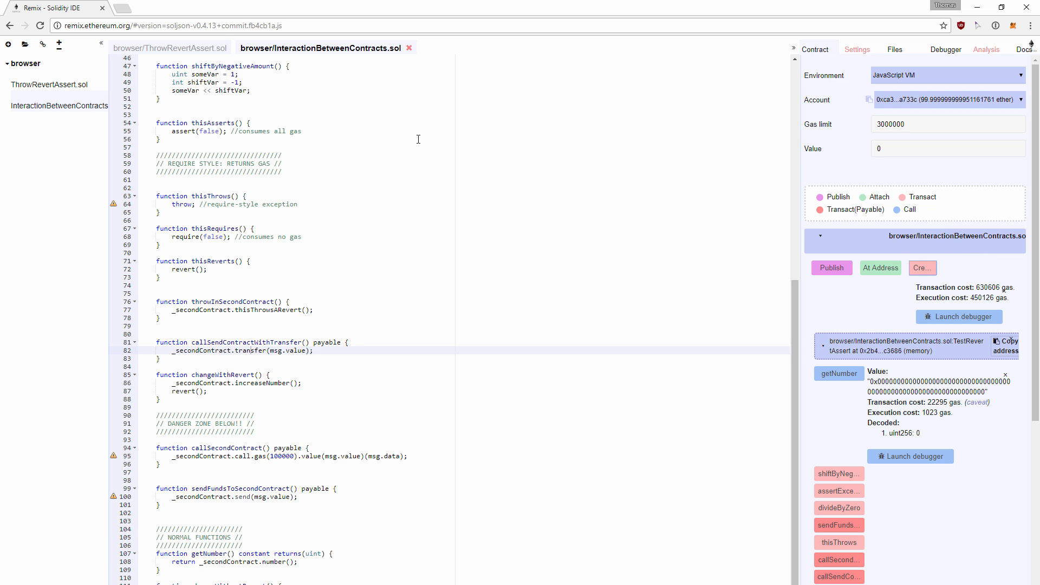
scroll("up", 3)
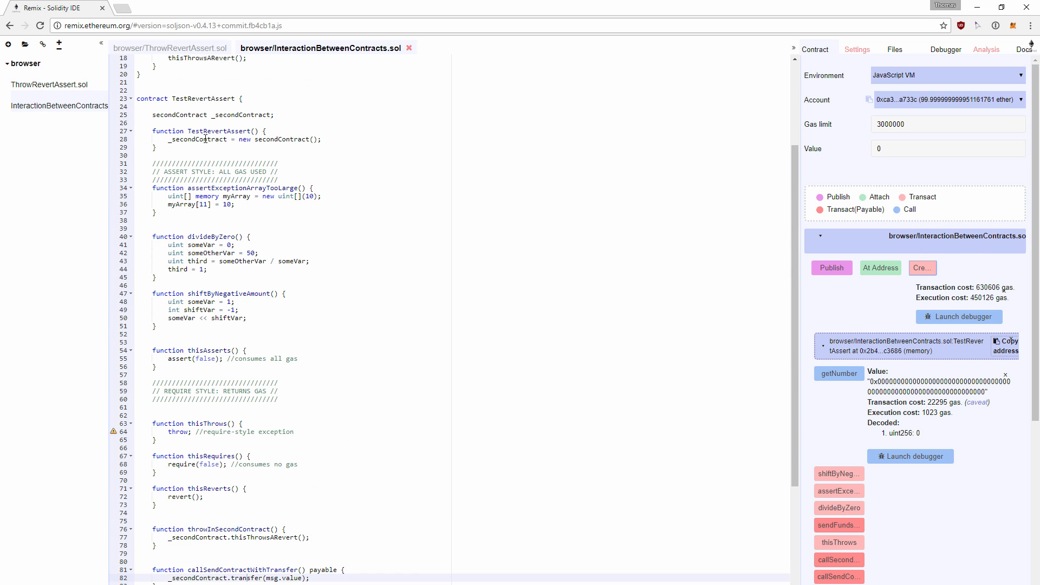
scroll("up", 3)
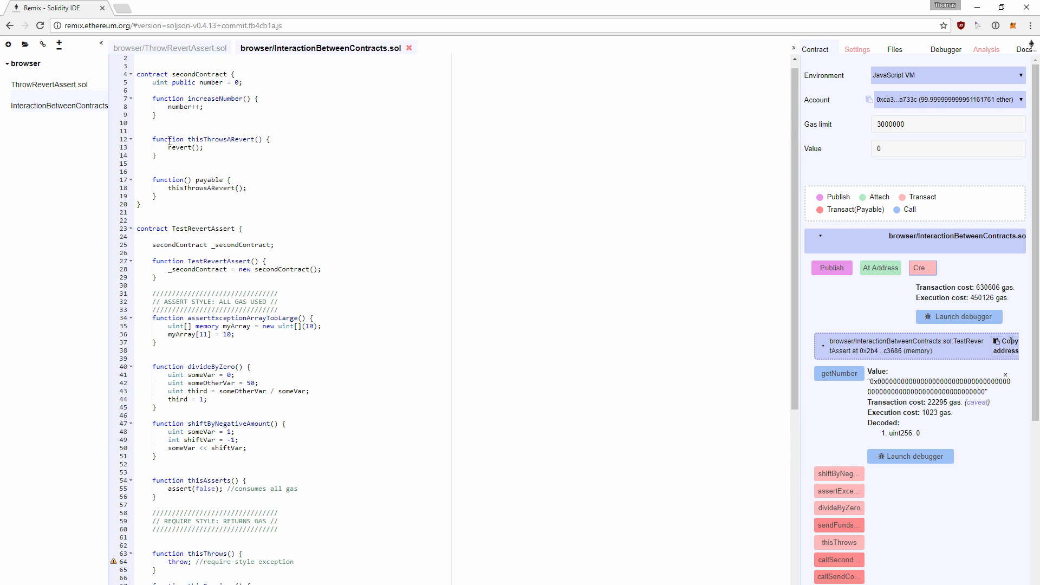
scroll("down", 3)
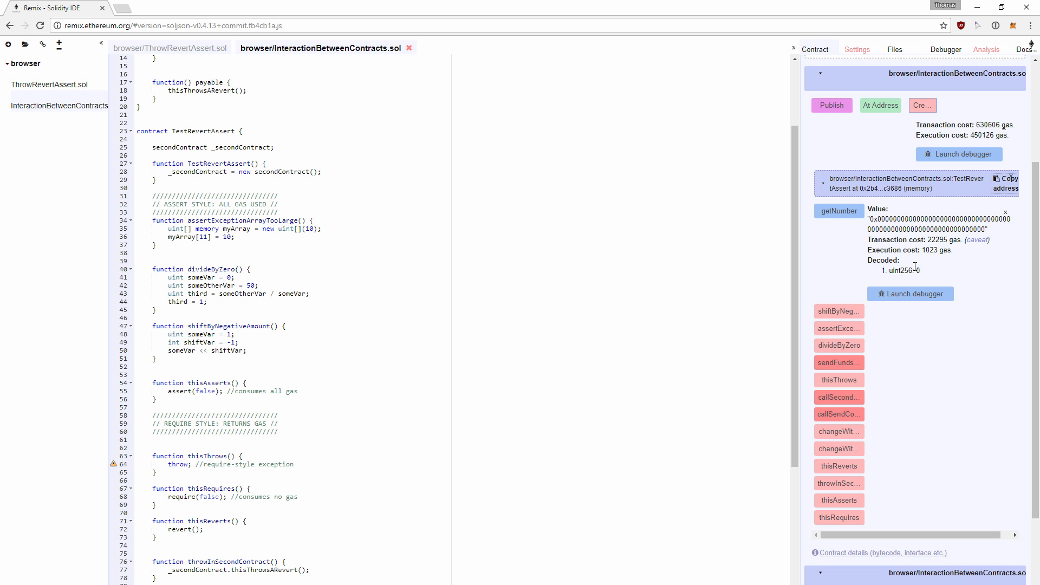
scroll("down", 3)
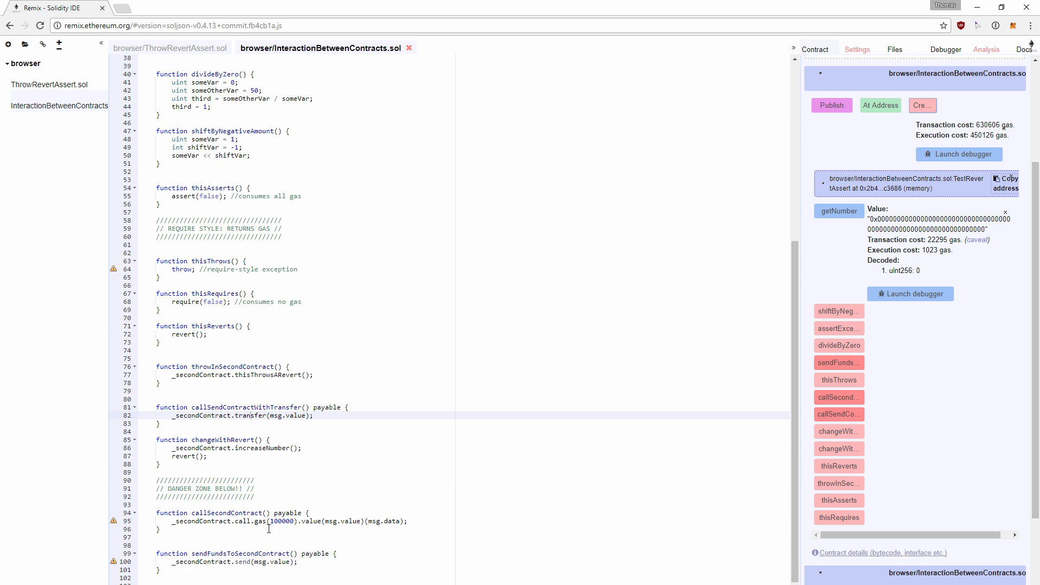
scroll("down", 3)
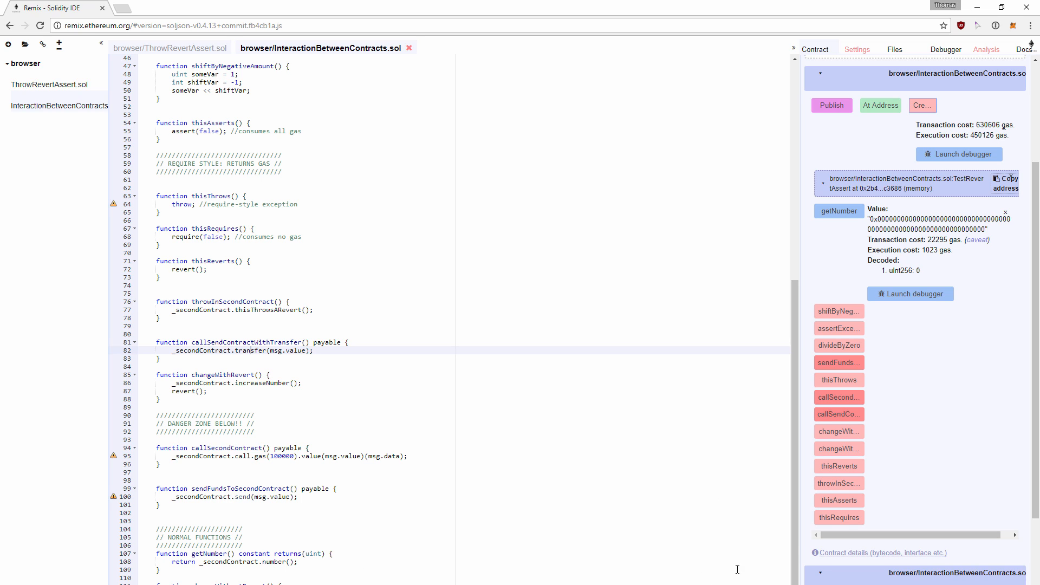
Step: Read getNumber, call changeWithoutRevert so it returns 1, then changeWithRevert, which hits invalid opcode
scroll("down", 3)
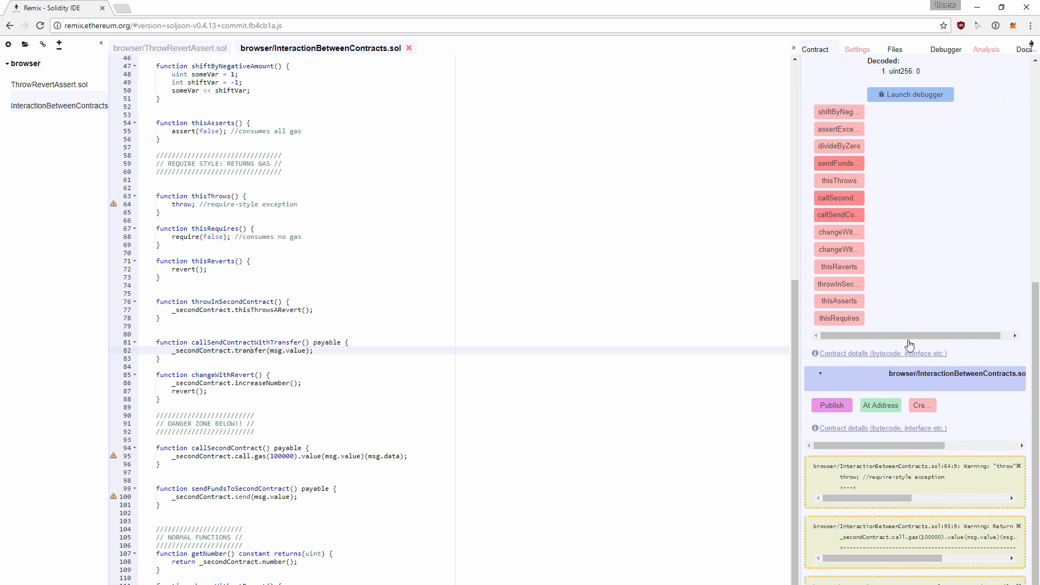
left_click(838, 120)
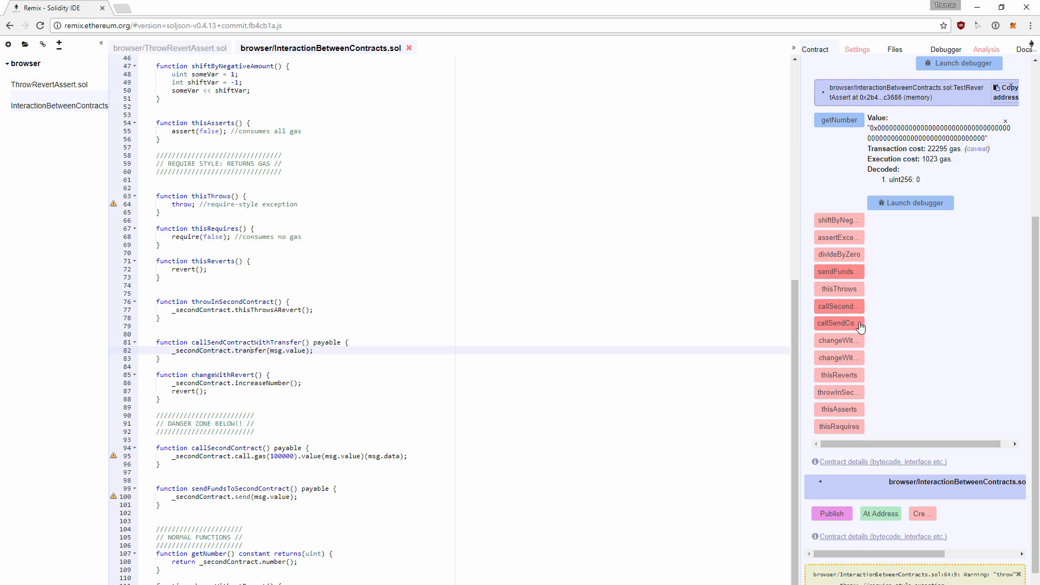
mouse_move(844, 347)
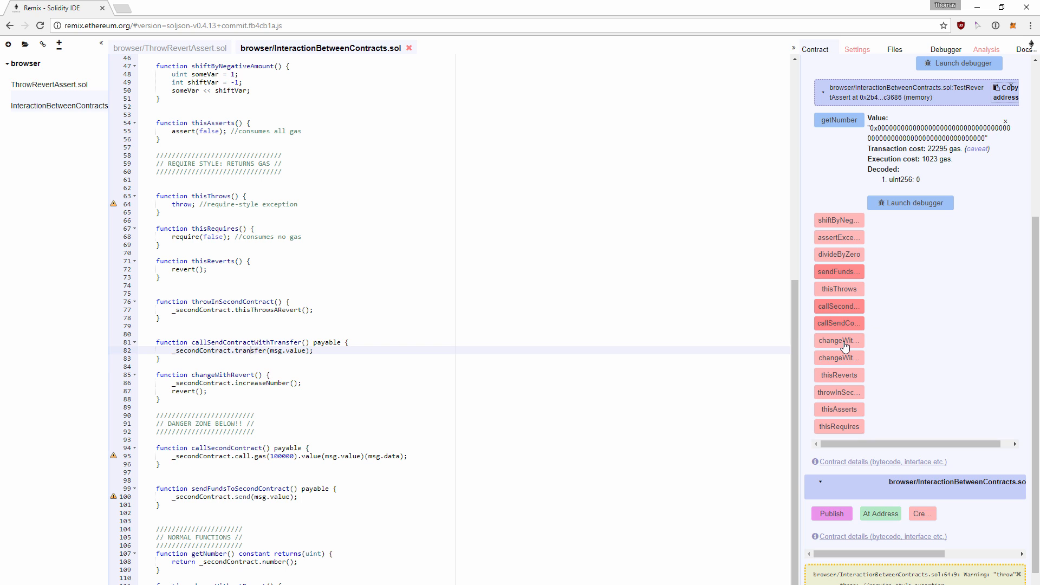
mouse_move(840, 360)
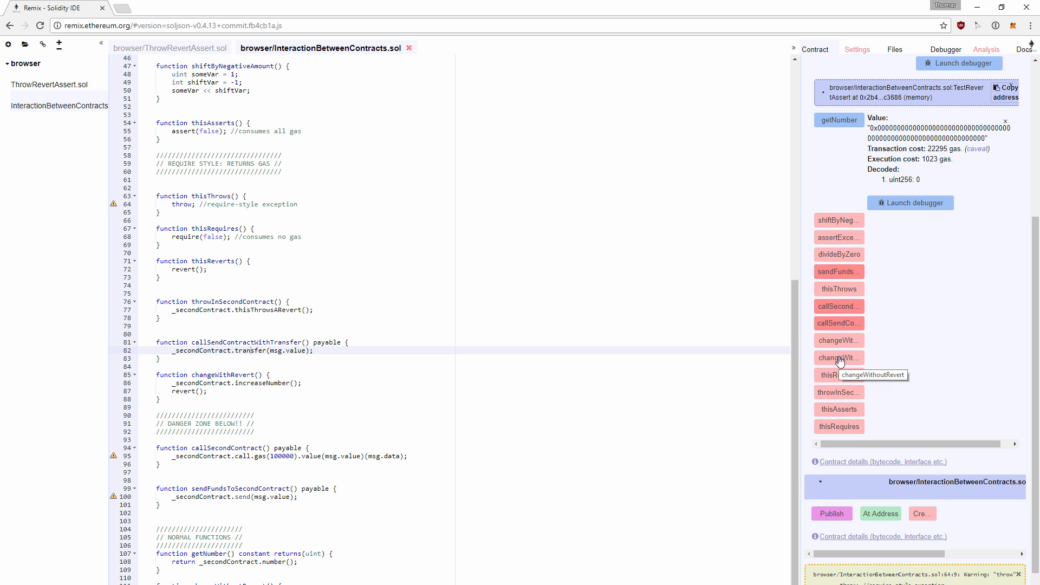
left_click(838, 357)
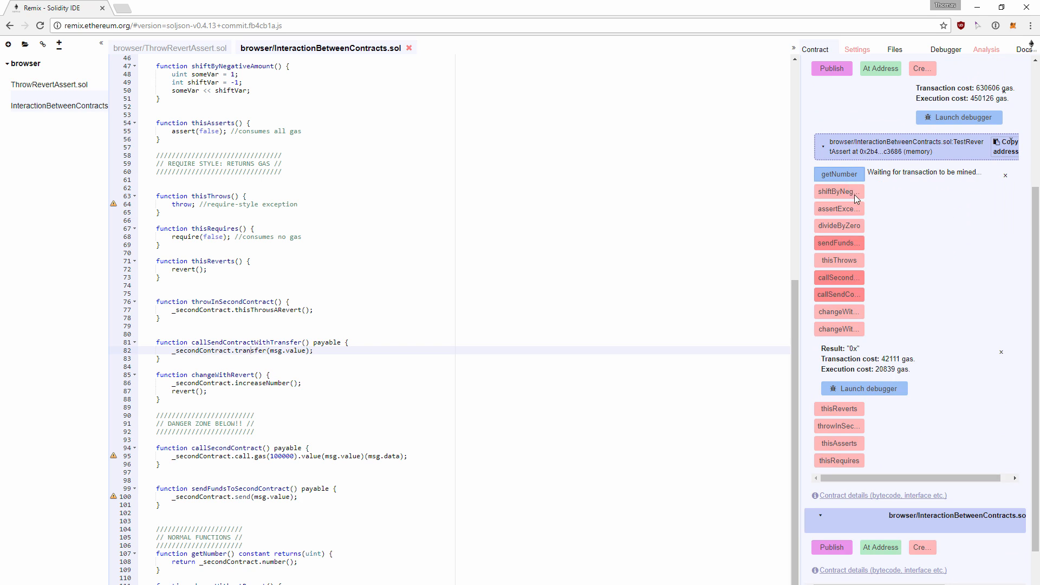
left_click(839, 173)
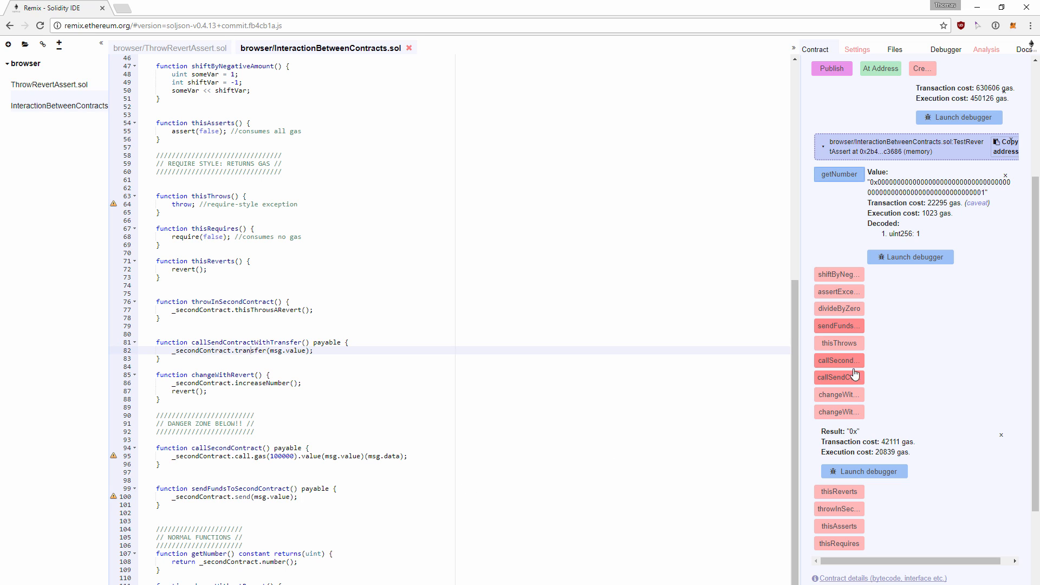
left_click(838, 394)
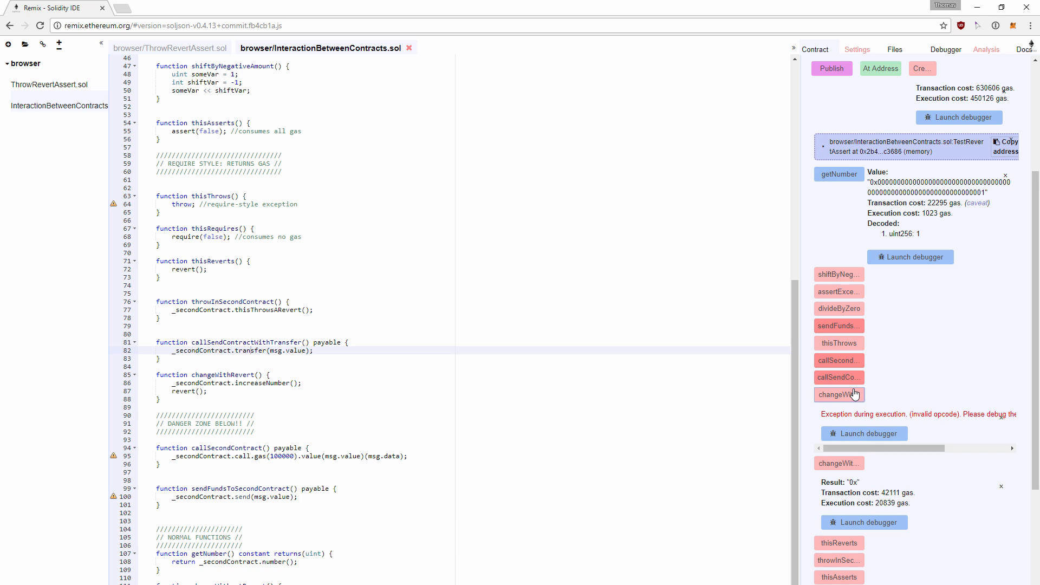
mouse_move(847, 173)
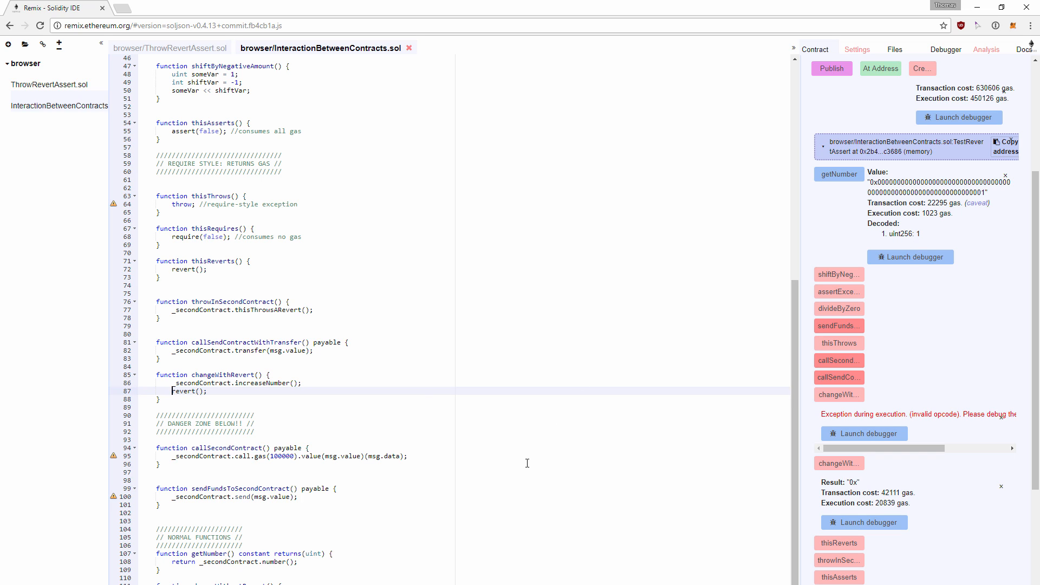
mouse_move(562, 414)
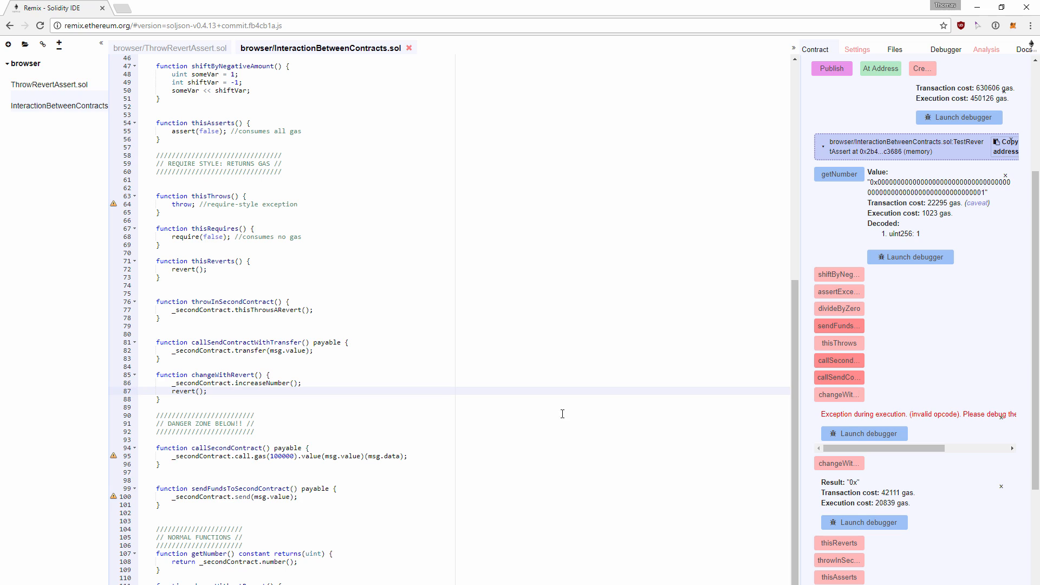
mouse_move(310, 300)
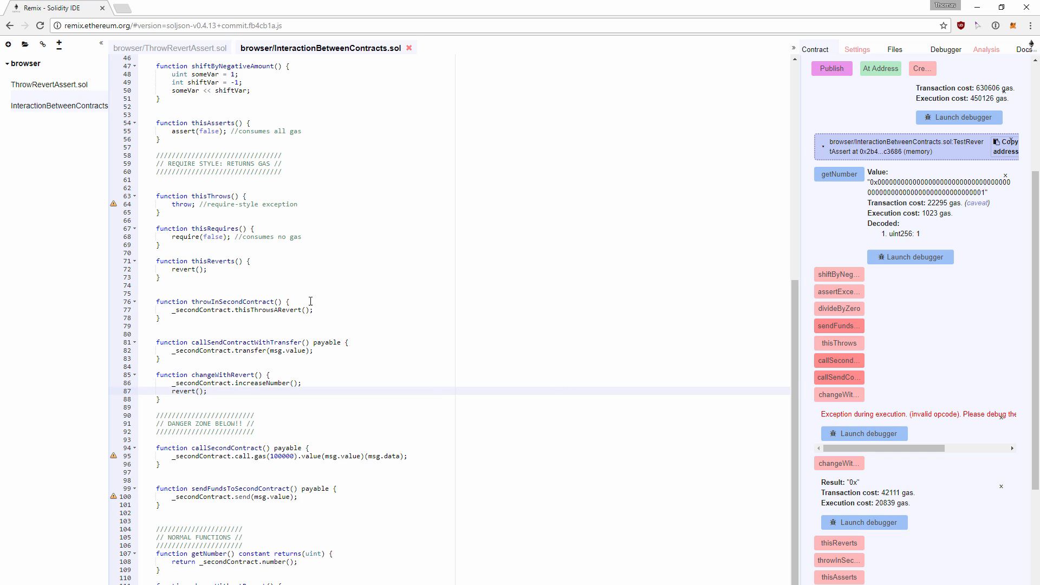
mouse_move(675, 335)
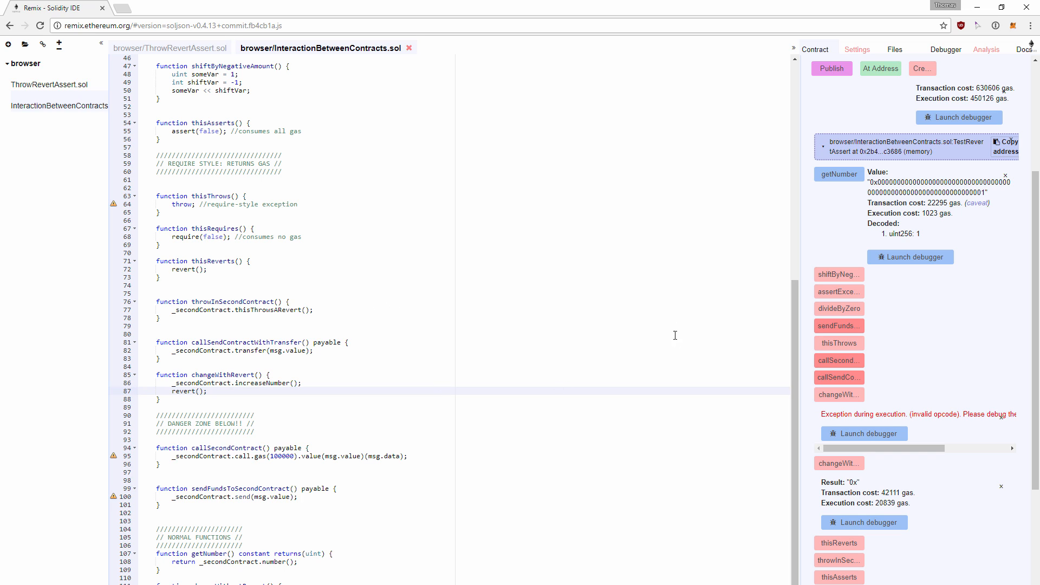
mouse_move(839, 562)
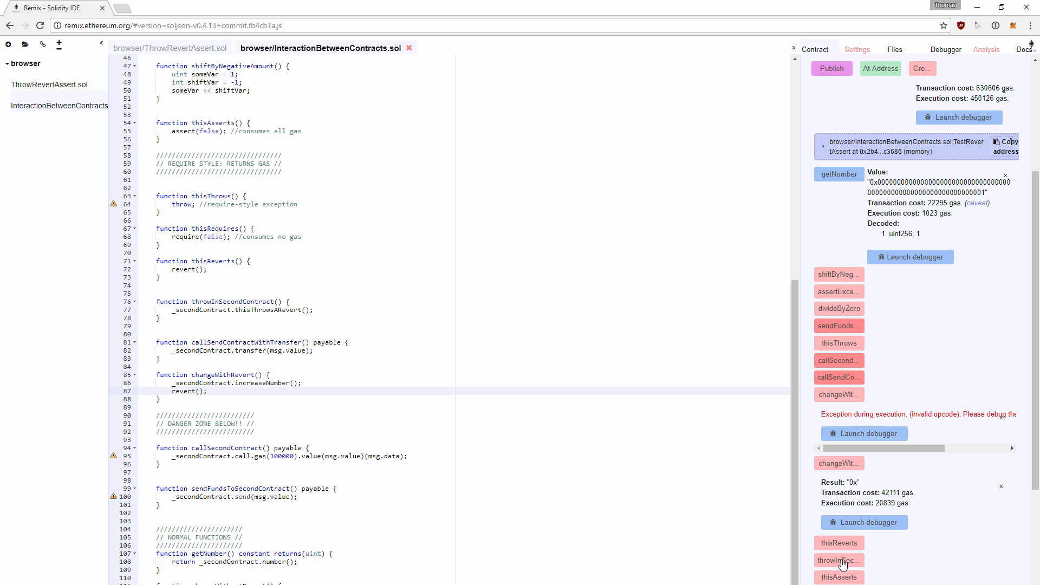
Step: Enter 1000 in the Value field for the callSendContractWithTransfer call
left_click(839, 560)
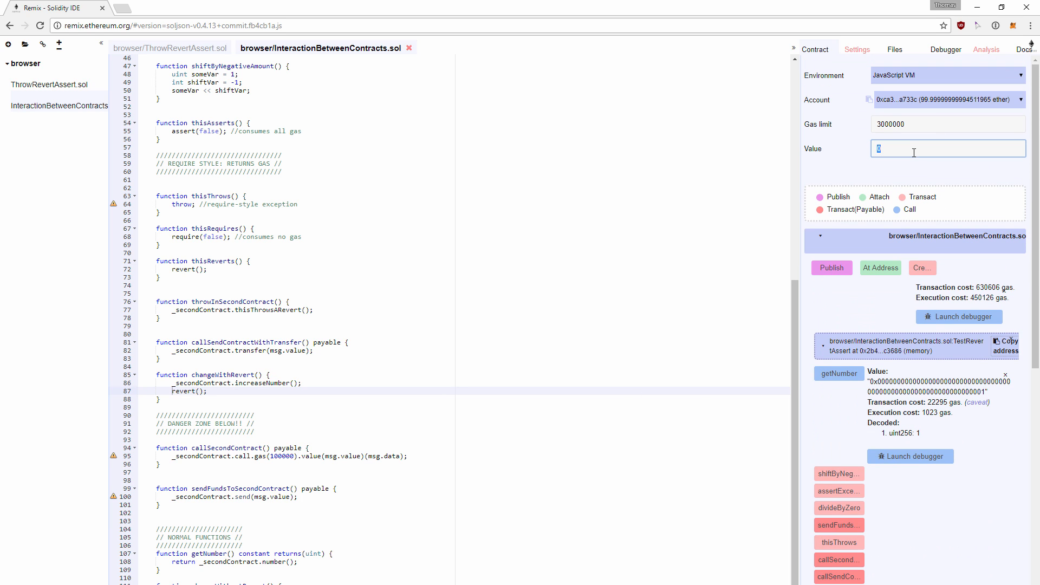
type("1000")
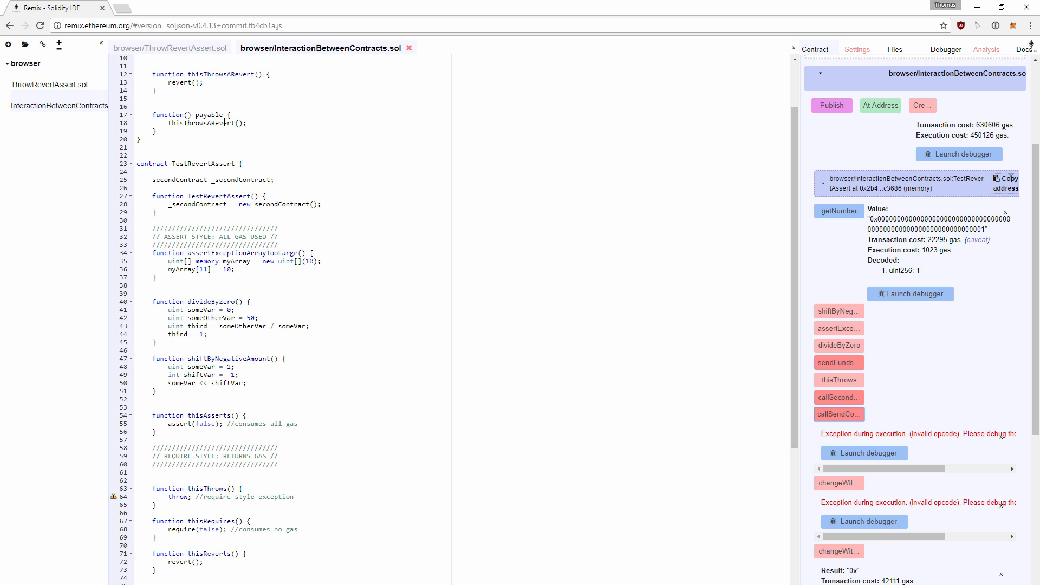
Step: Run callSecondContract with a value of 10 attached and observe it returns 0x without an exception
scroll("down", 3)
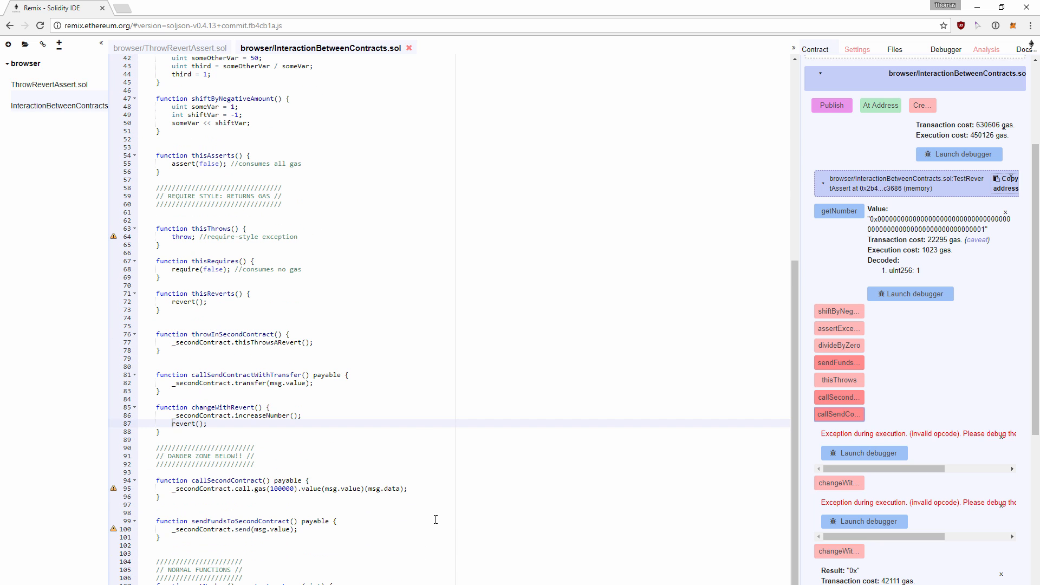
scroll("down", 3)
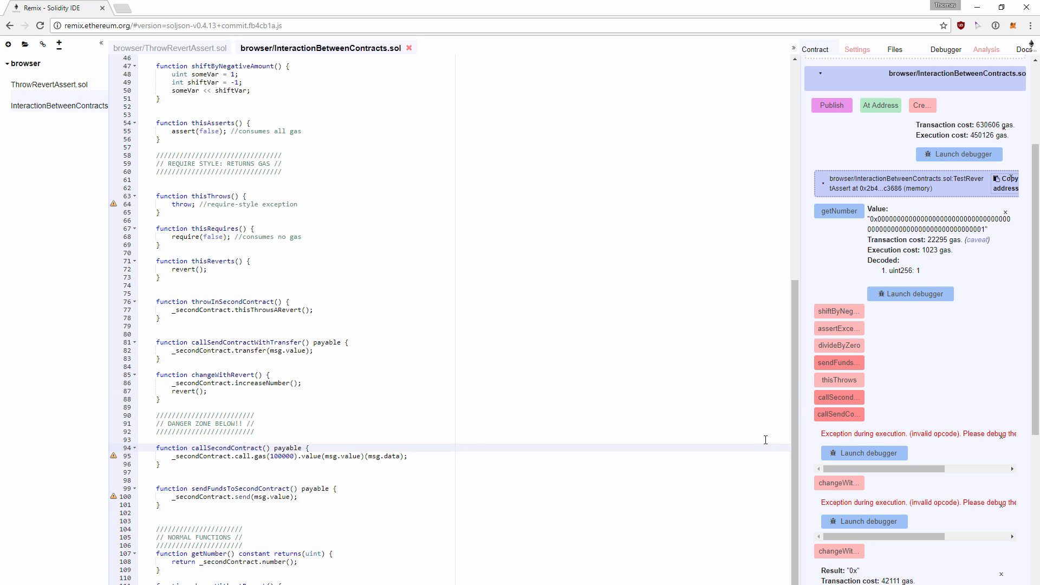
mouse_move(935, 488)
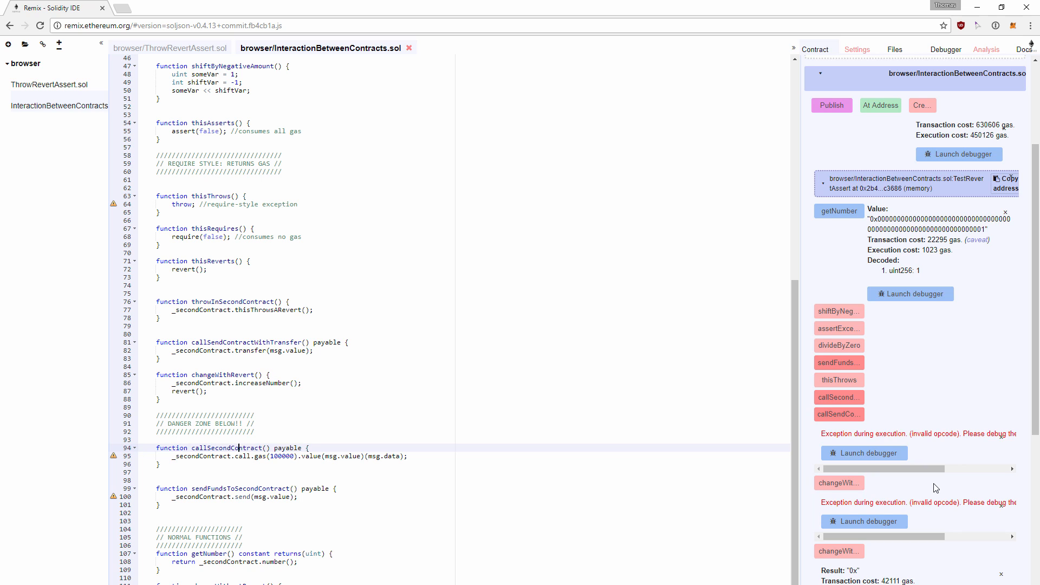
scroll("up", 3)
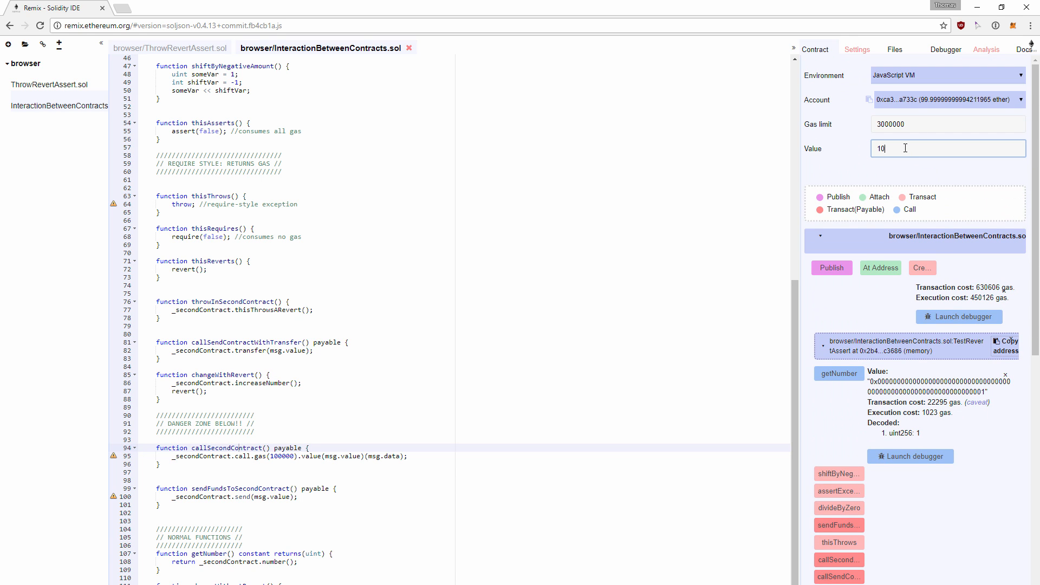
scroll("down", 3)
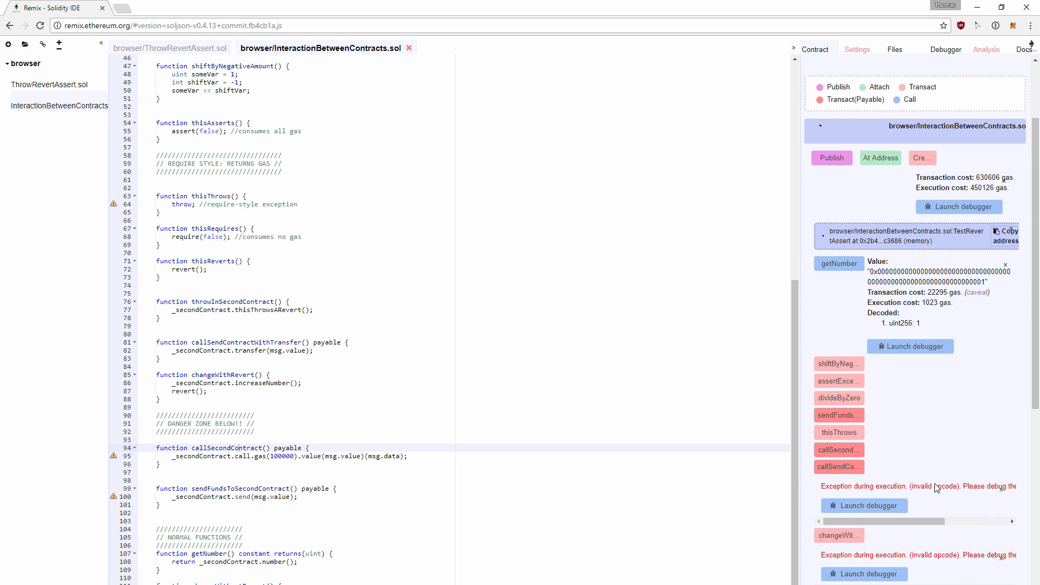
scroll("down", 3)
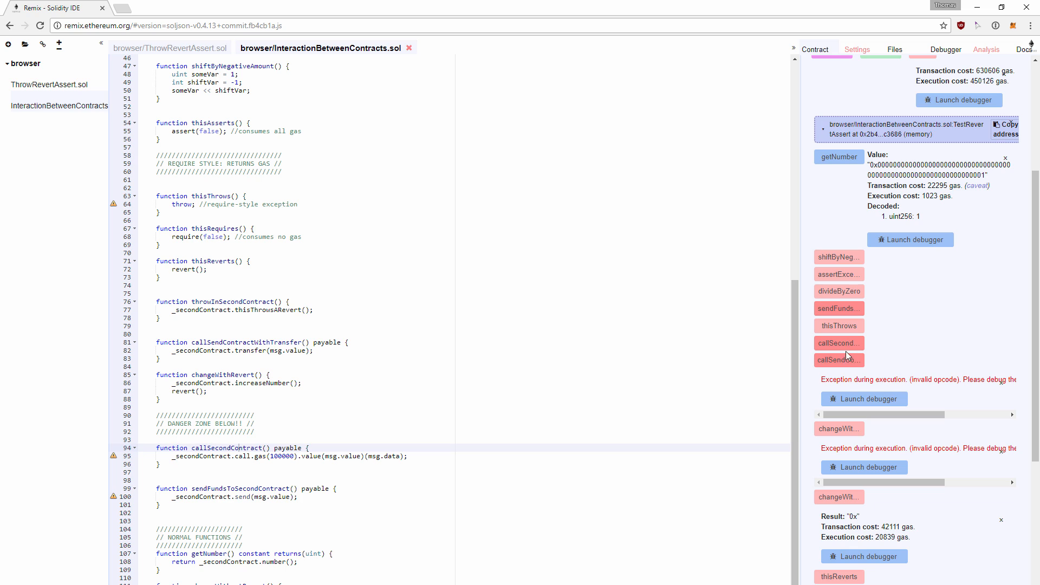
left_click(839, 360)
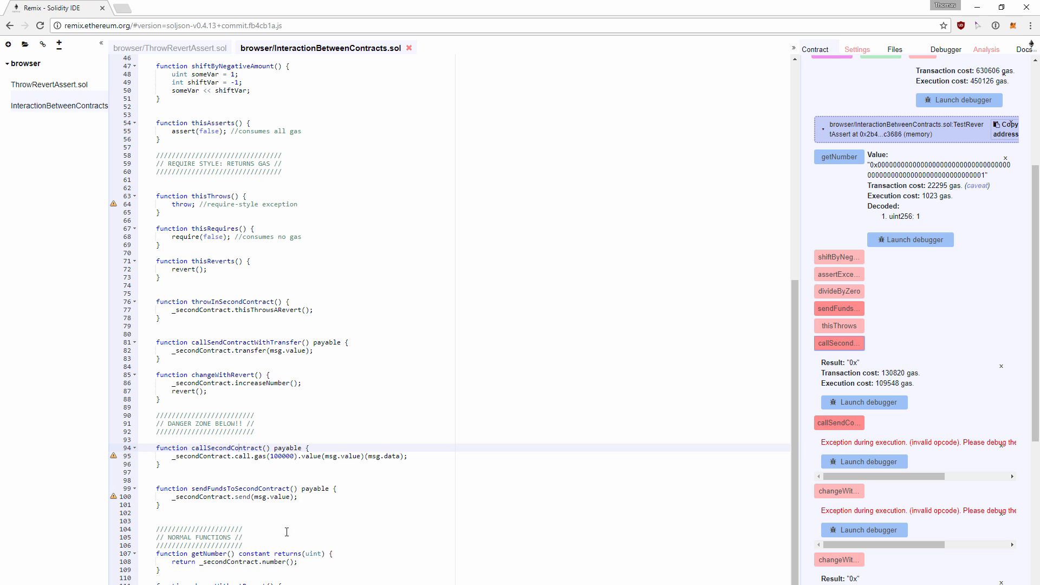
Step: Run sendFundsToSecondContract and observe it also returns 0x instead of raising an exception
scroll("up", 3)
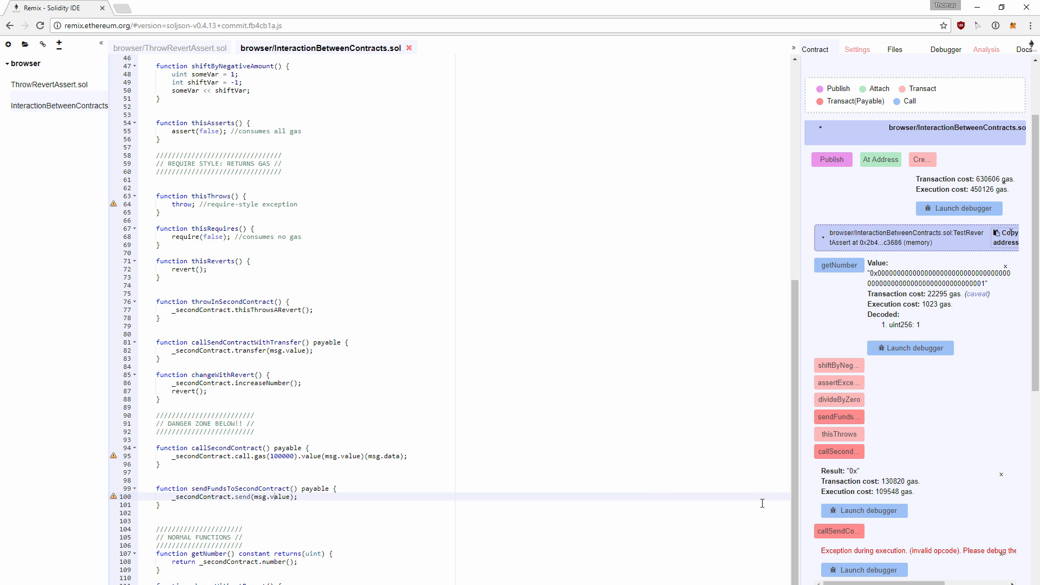
left_click(837, 416)
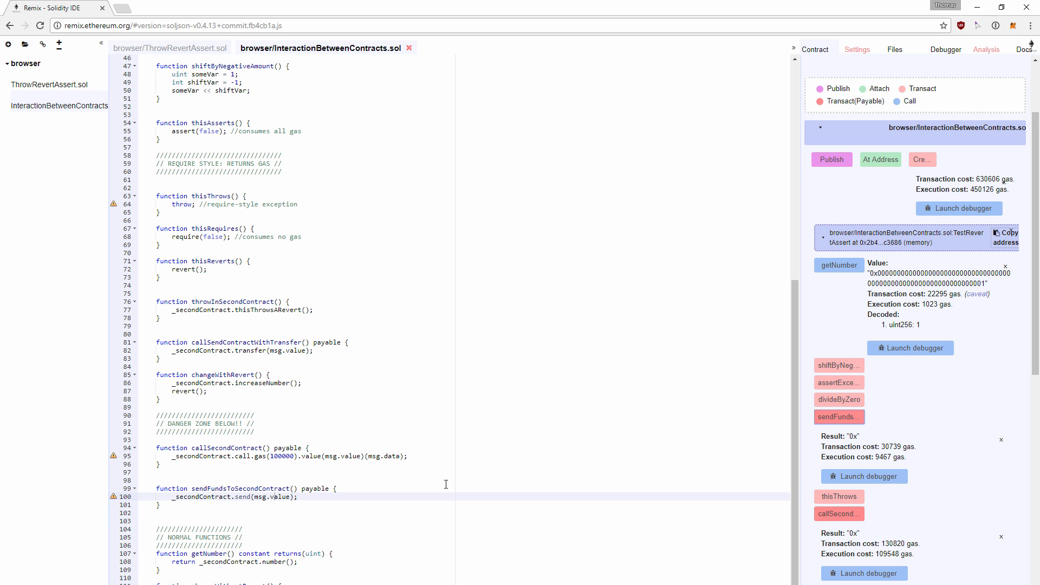